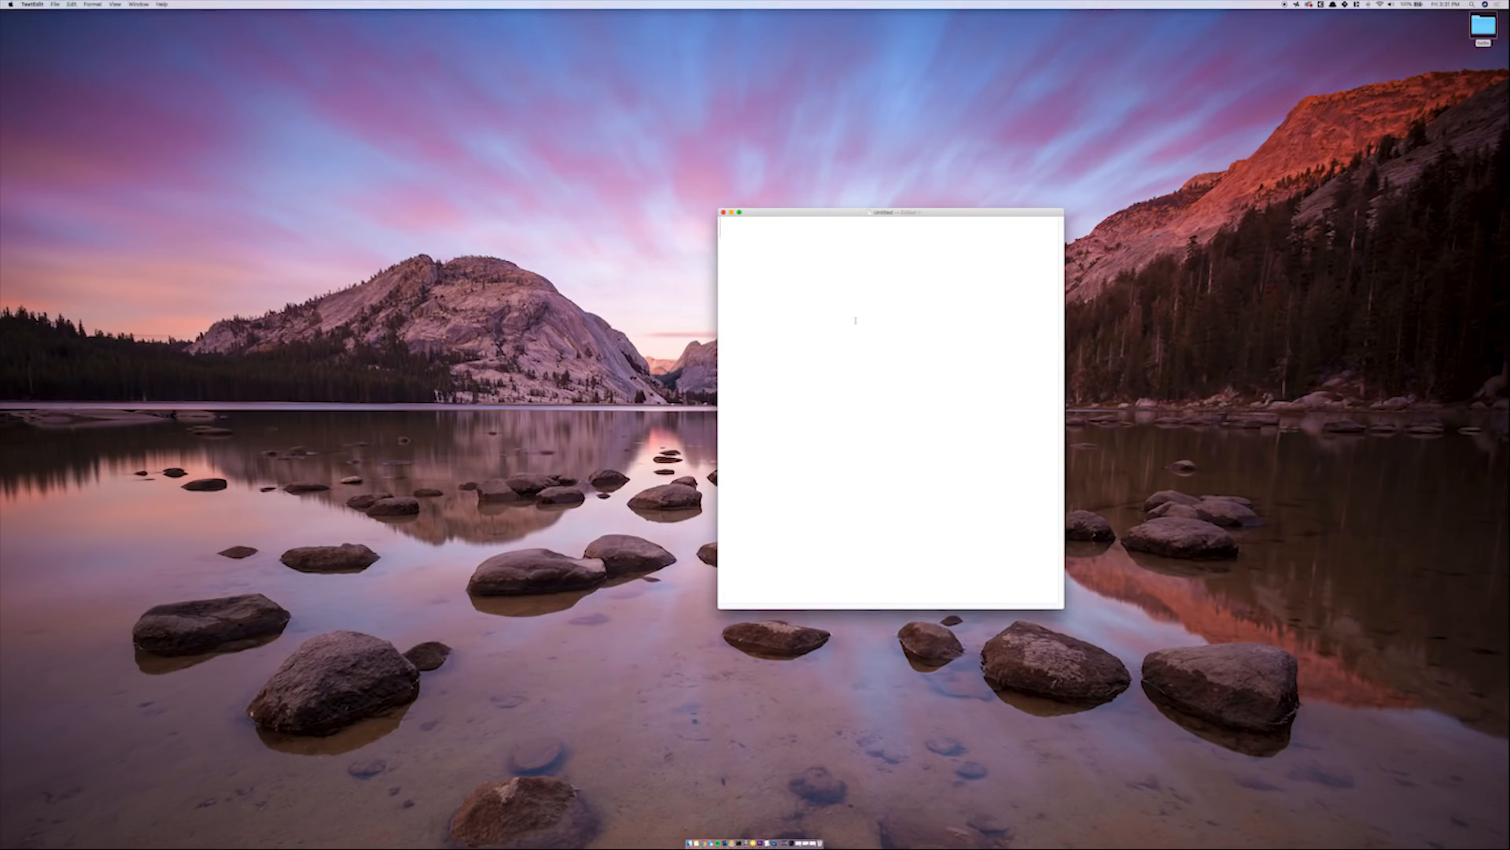
Step: Write an <html></html> skeleton with an indented empty <head></head> pair inside it
{"action": "type", "text": "<html"}
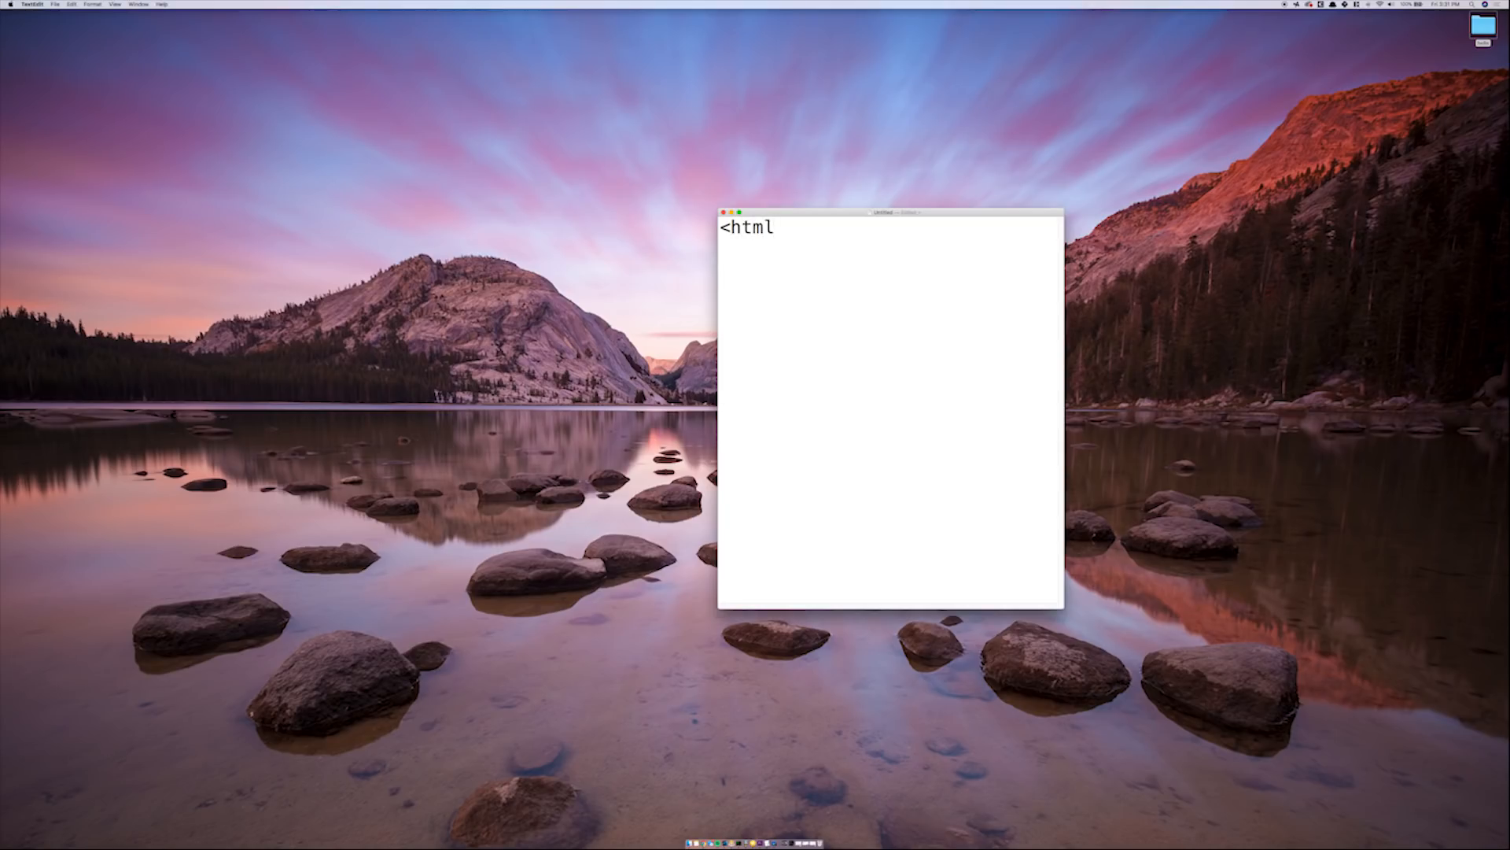
{"action": "type", "text": "</htm"}
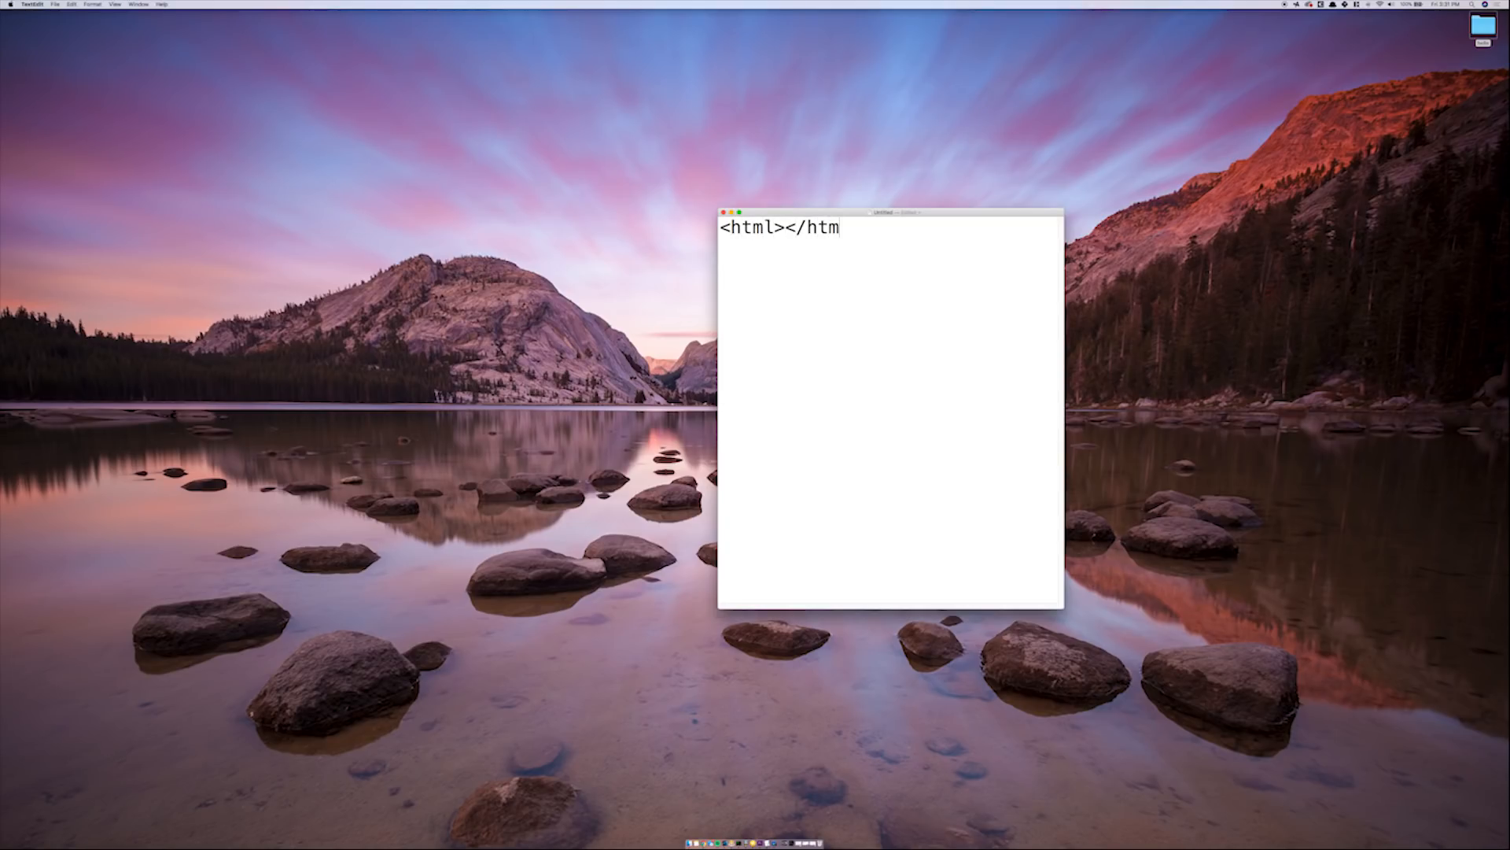
{"action": "type", "text": "l>"}
{"action": "type", "text": "<h"}
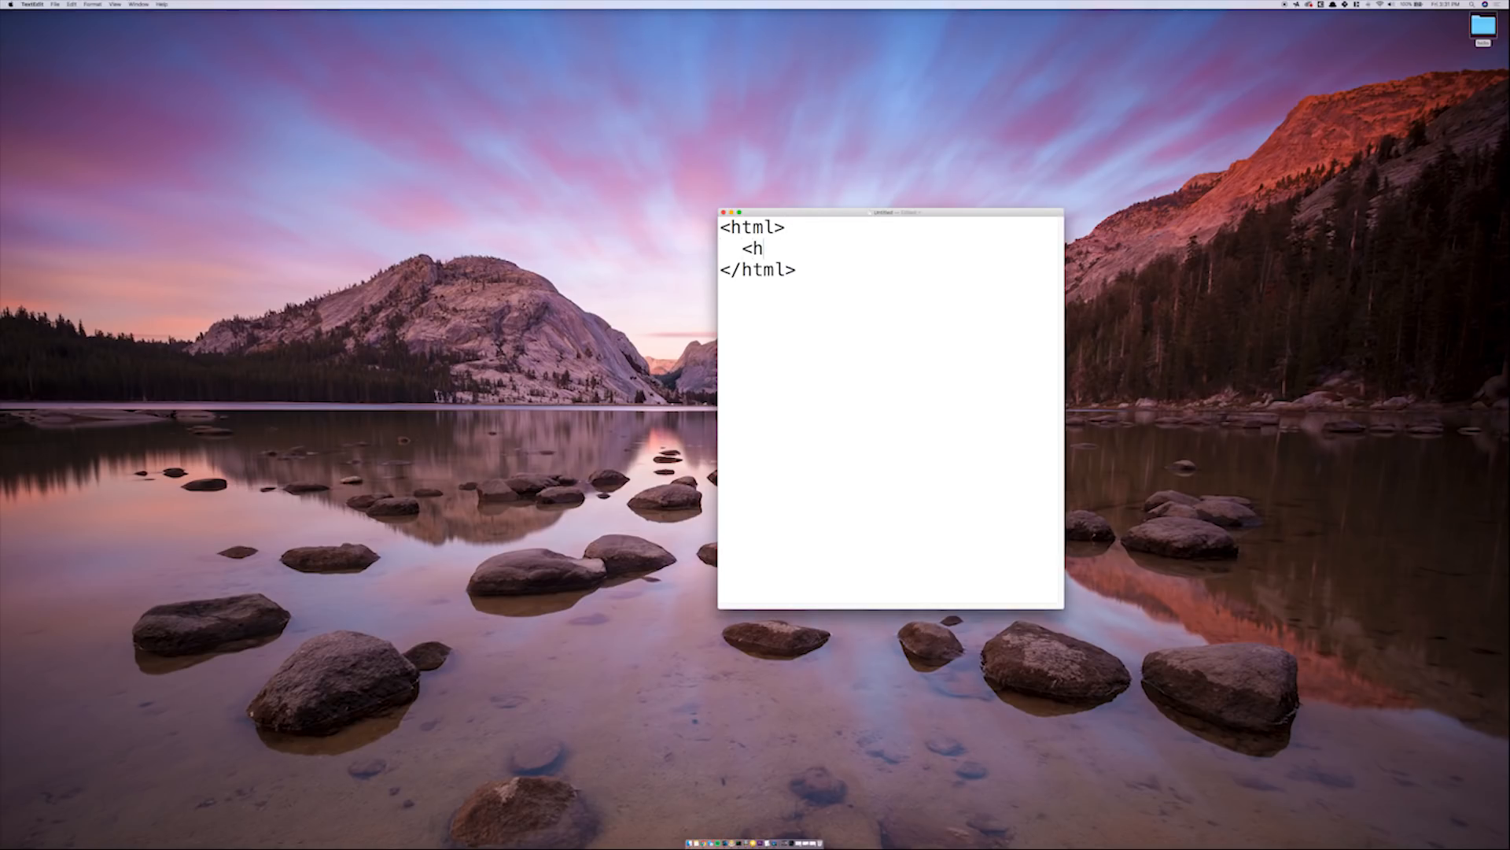
{"action": "type", "text": "ead><"}
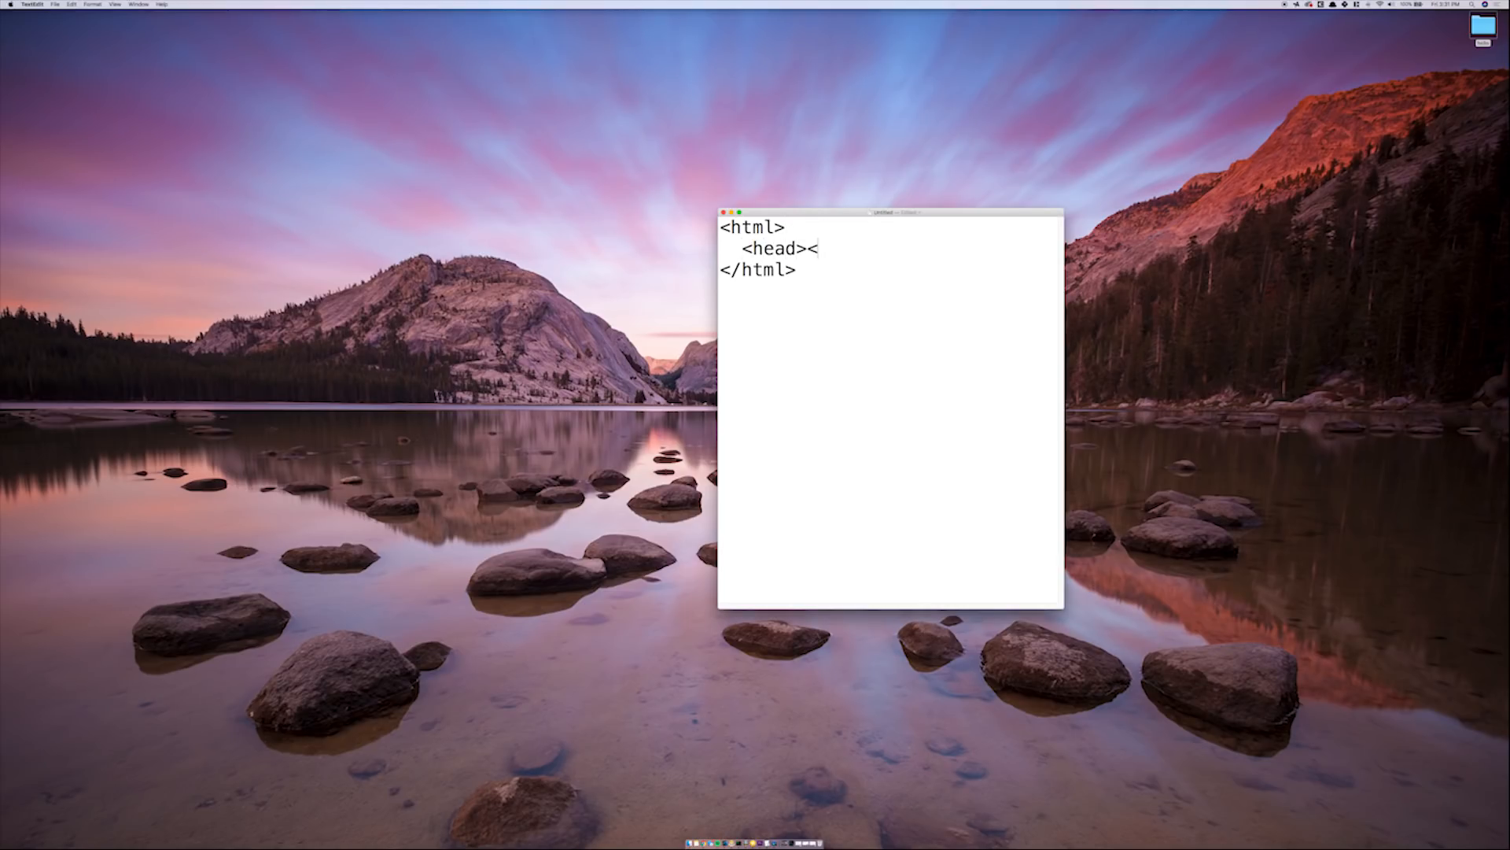
{"action": "type", "text": "/head>"}
{"action": "type", "text": "<"}
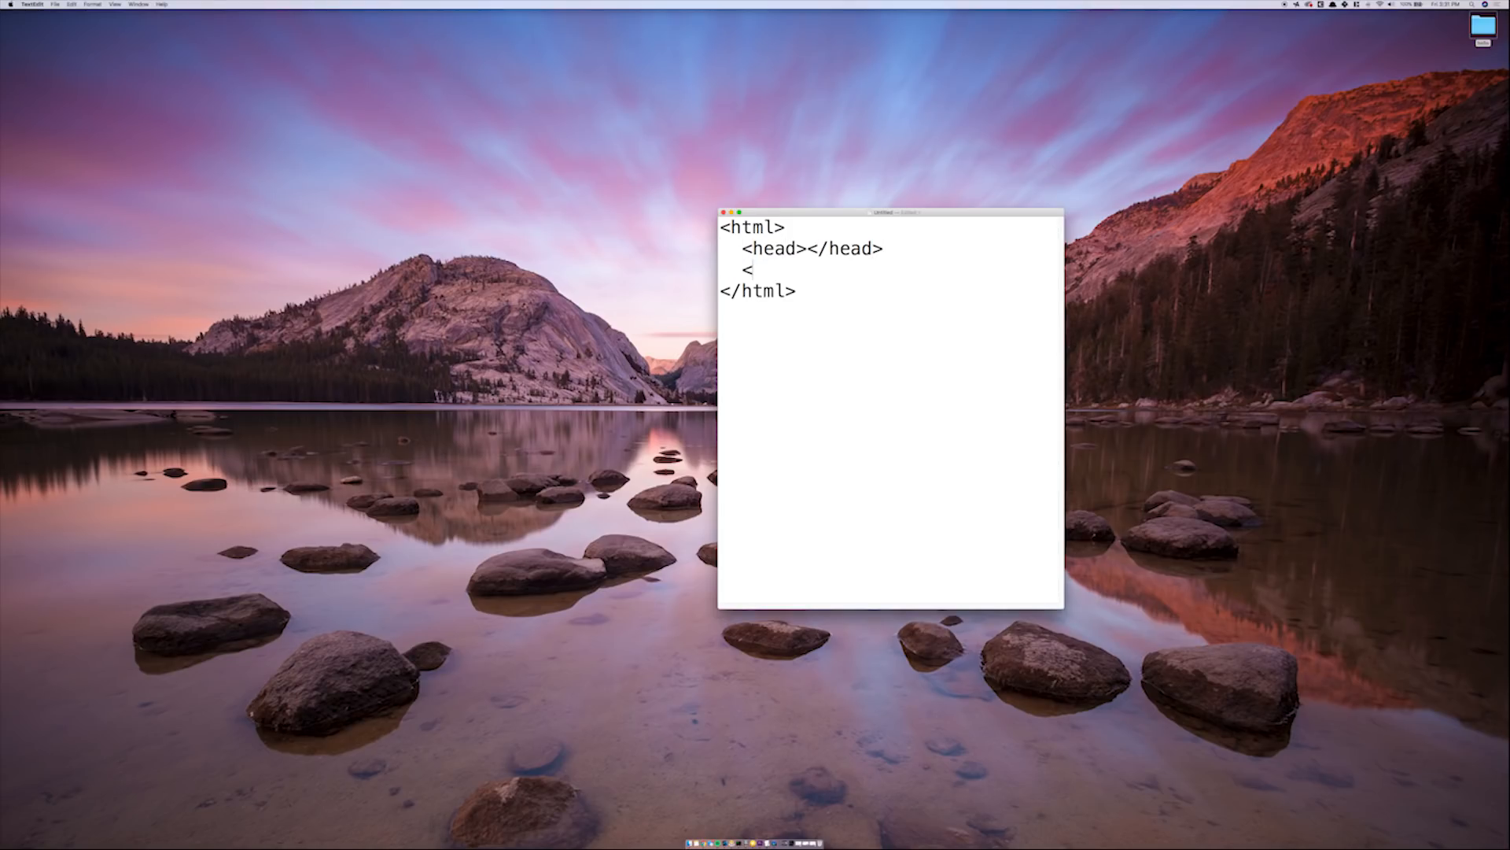
Step: Add a <body></body> element below head with an empty line between its tags
{"action": "type", "text": "body>"}
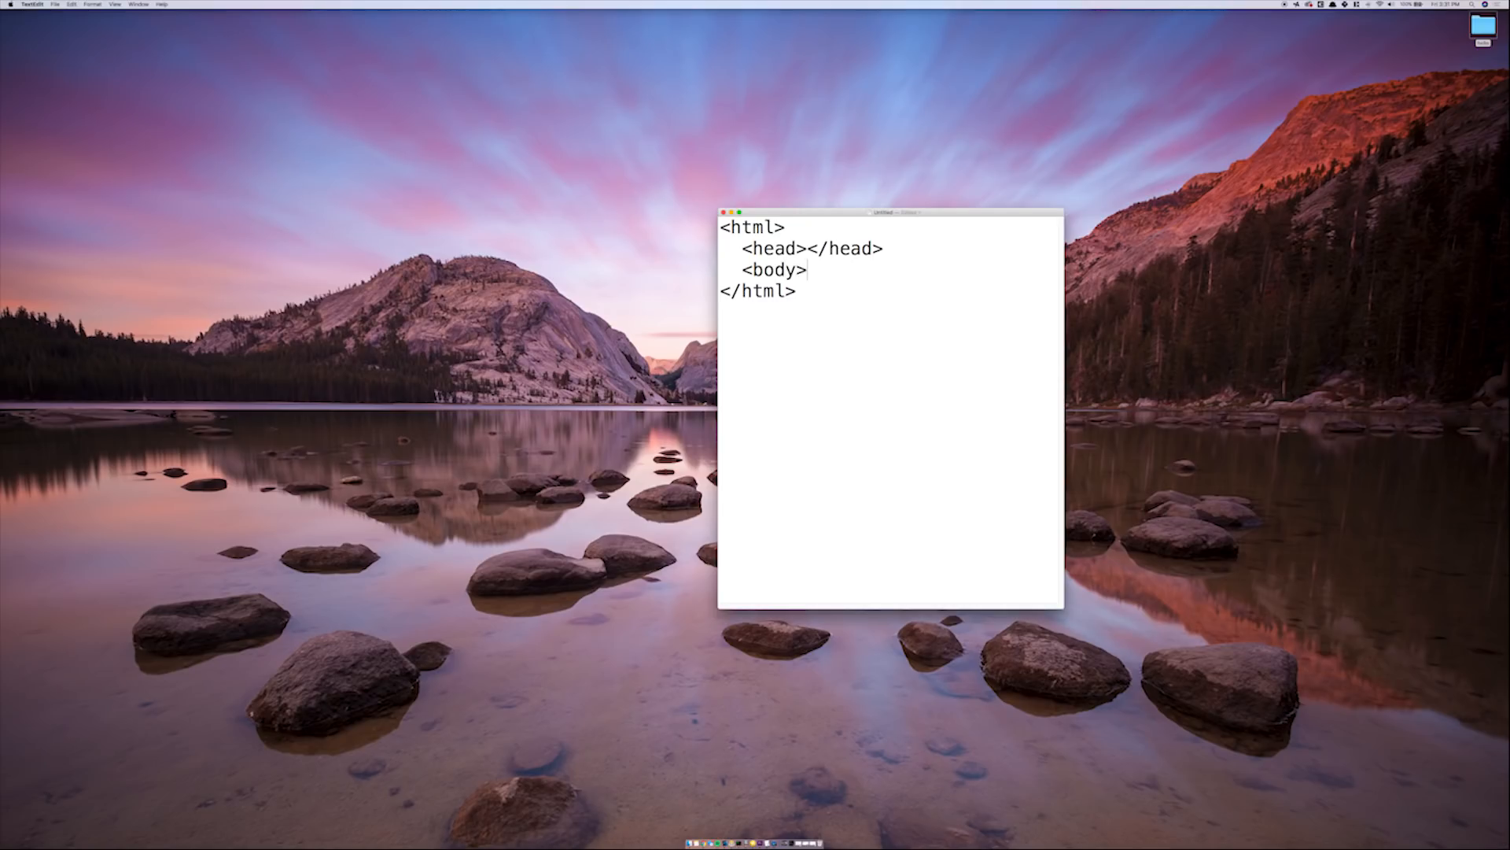
{"action": "type", "text": "</bod"}
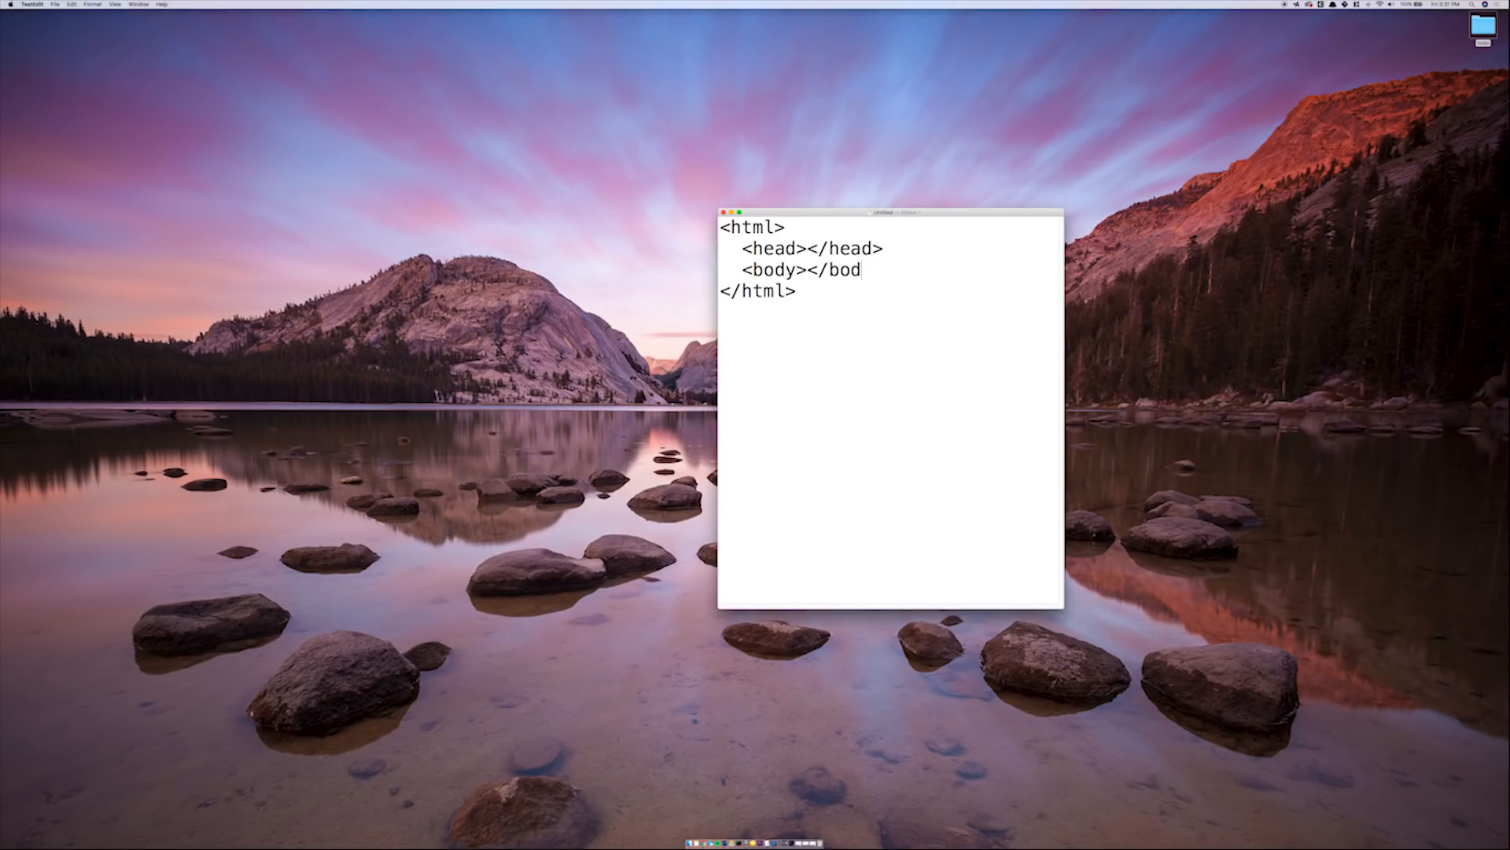
{"action": "type", "text": "y>"}
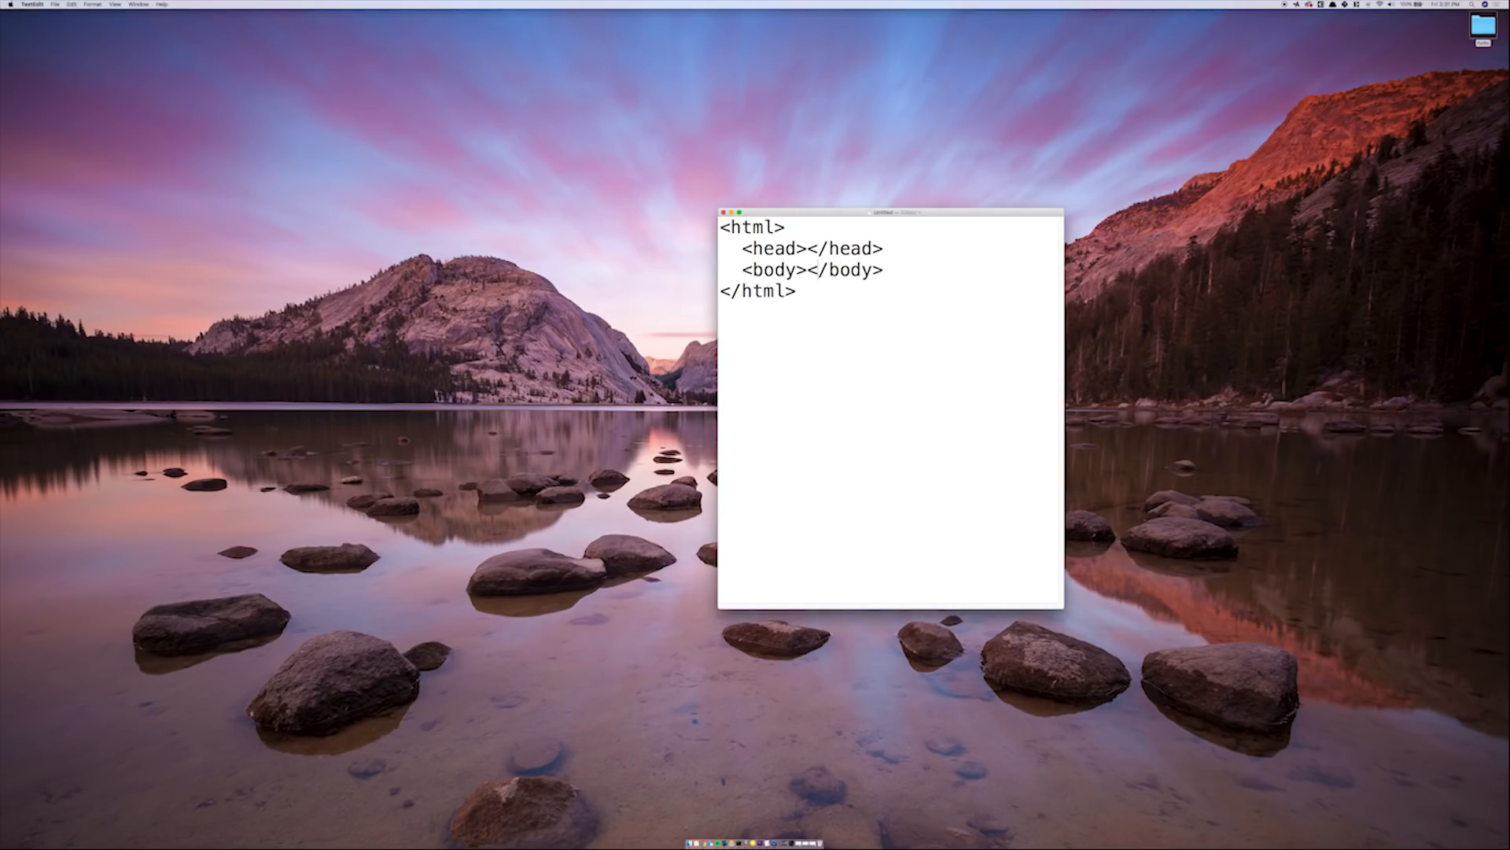
{"action": "key", "text": "Enter"}
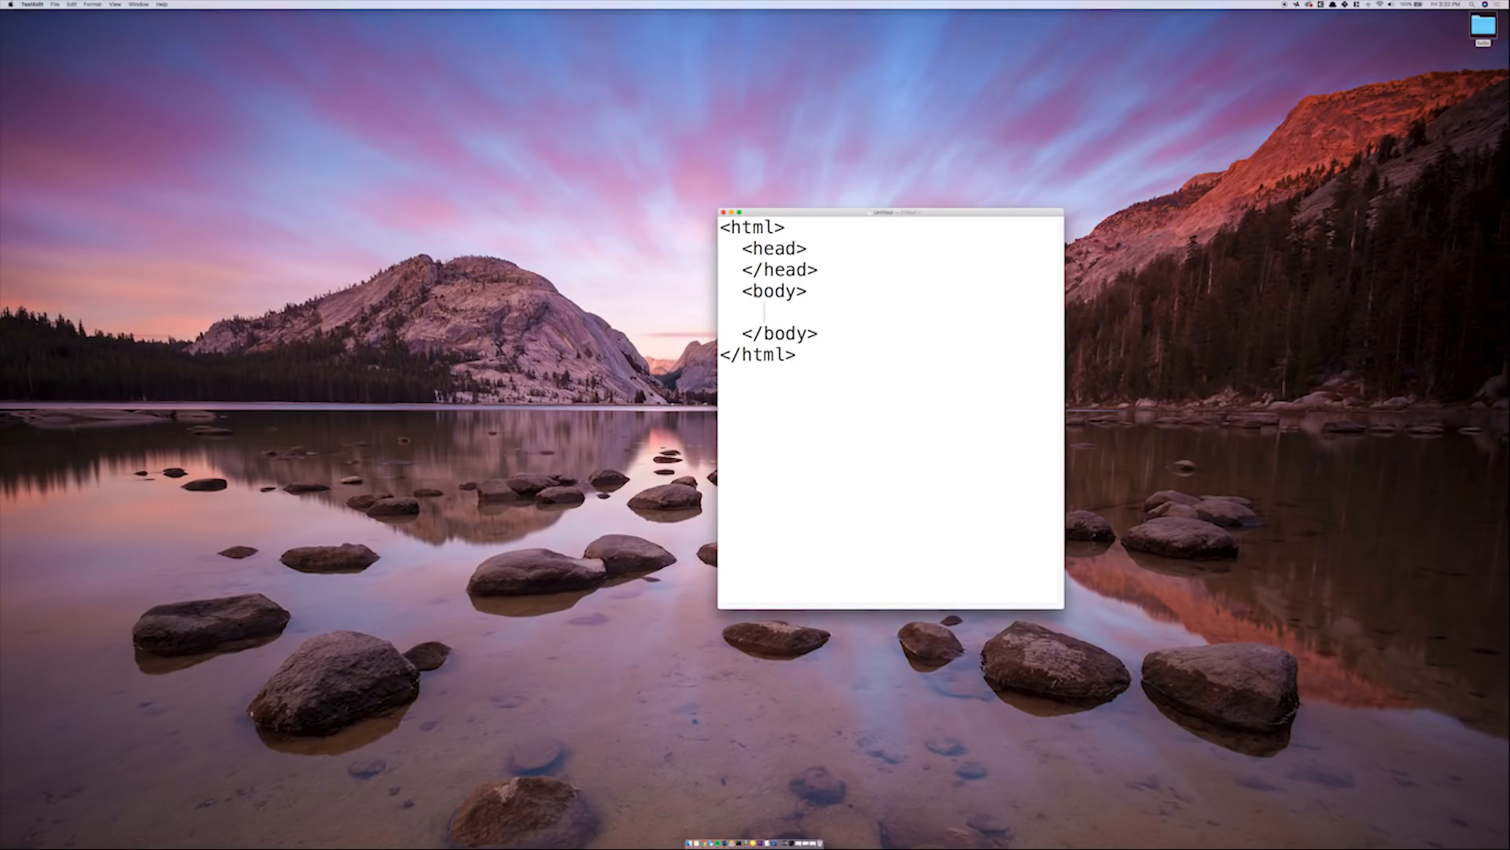
Step: Add <h1>Hello World</h1> inside the body and start saving the document
{"action": "type", "text": "<"}
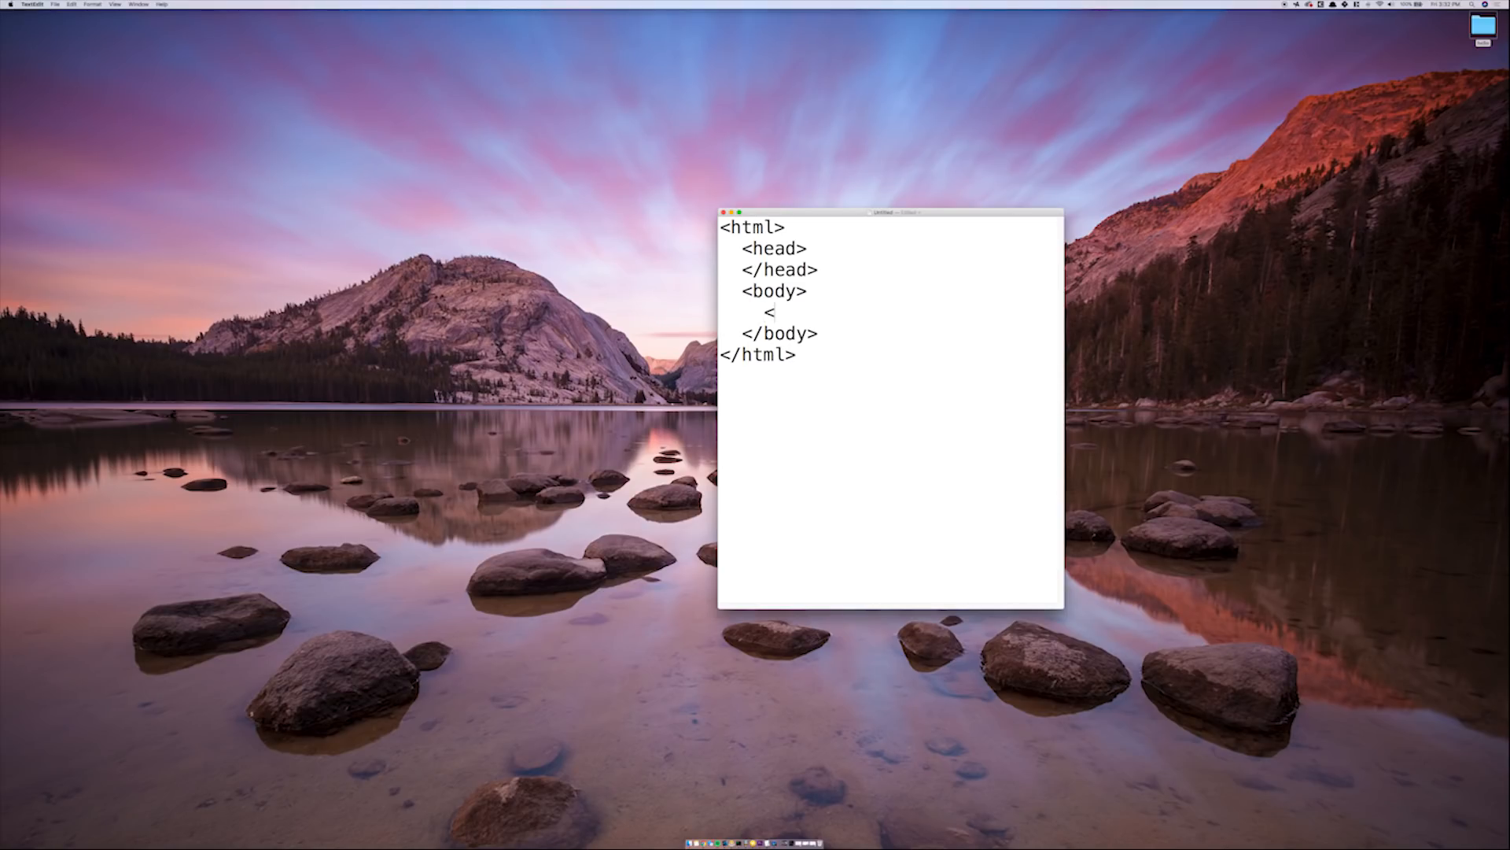
{"action": "type", "text": "h1></"}
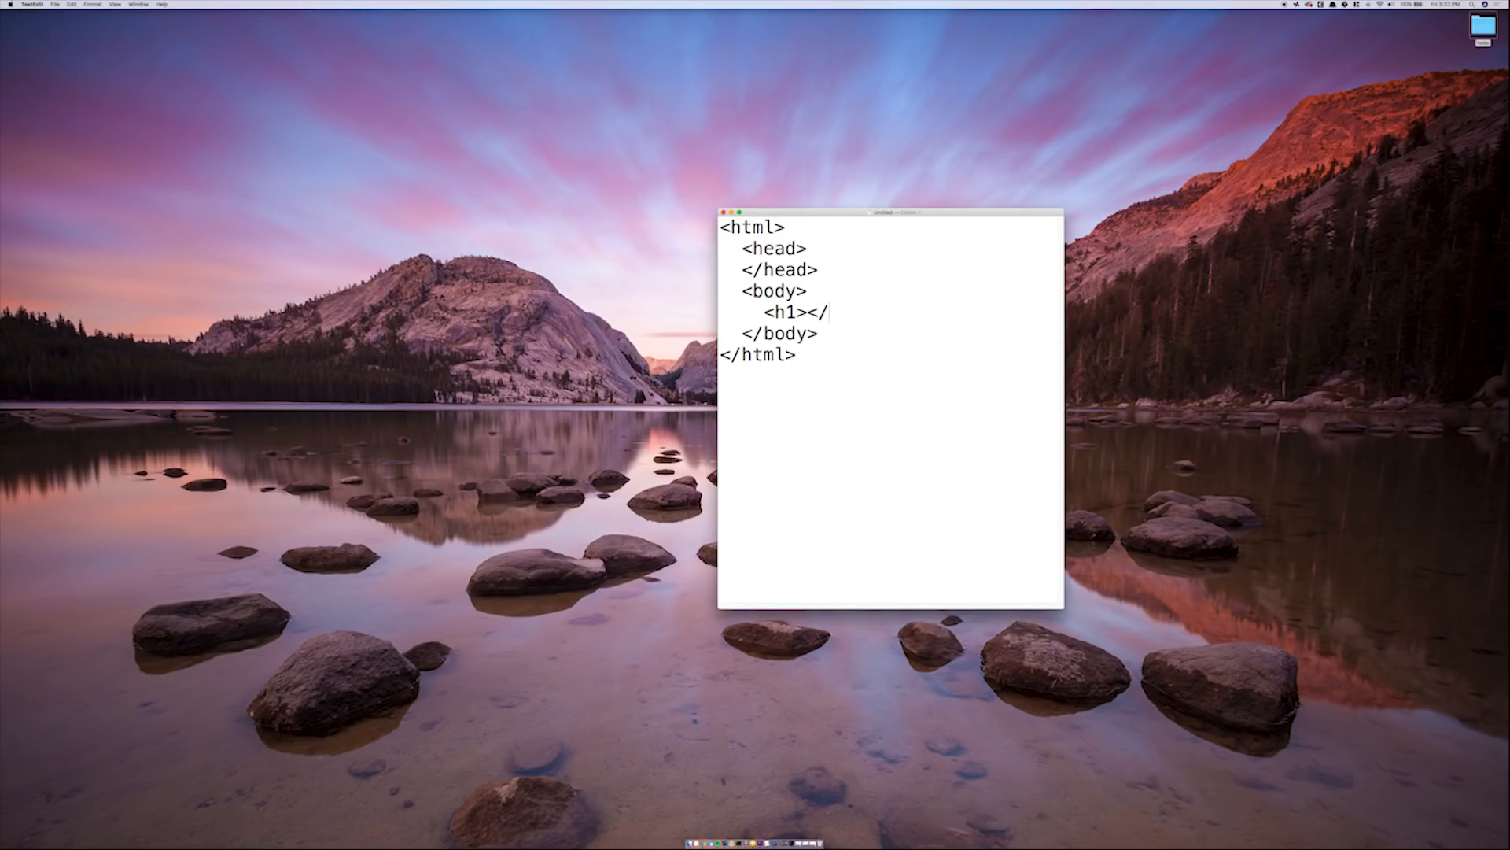
{"action": "type", "text": "h1>"}
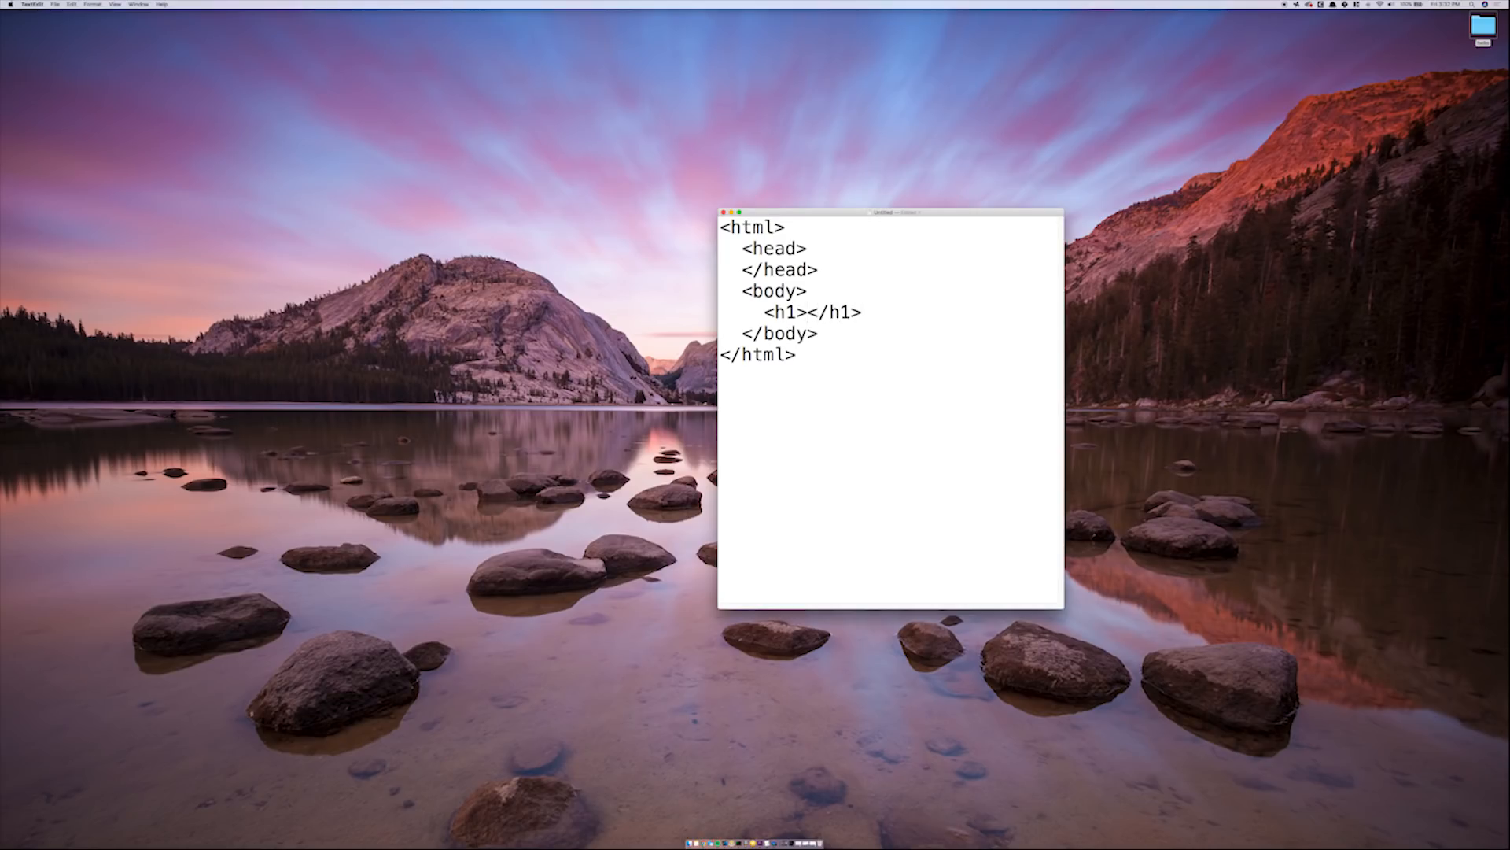
{"action": "type", "text": "Hello"}
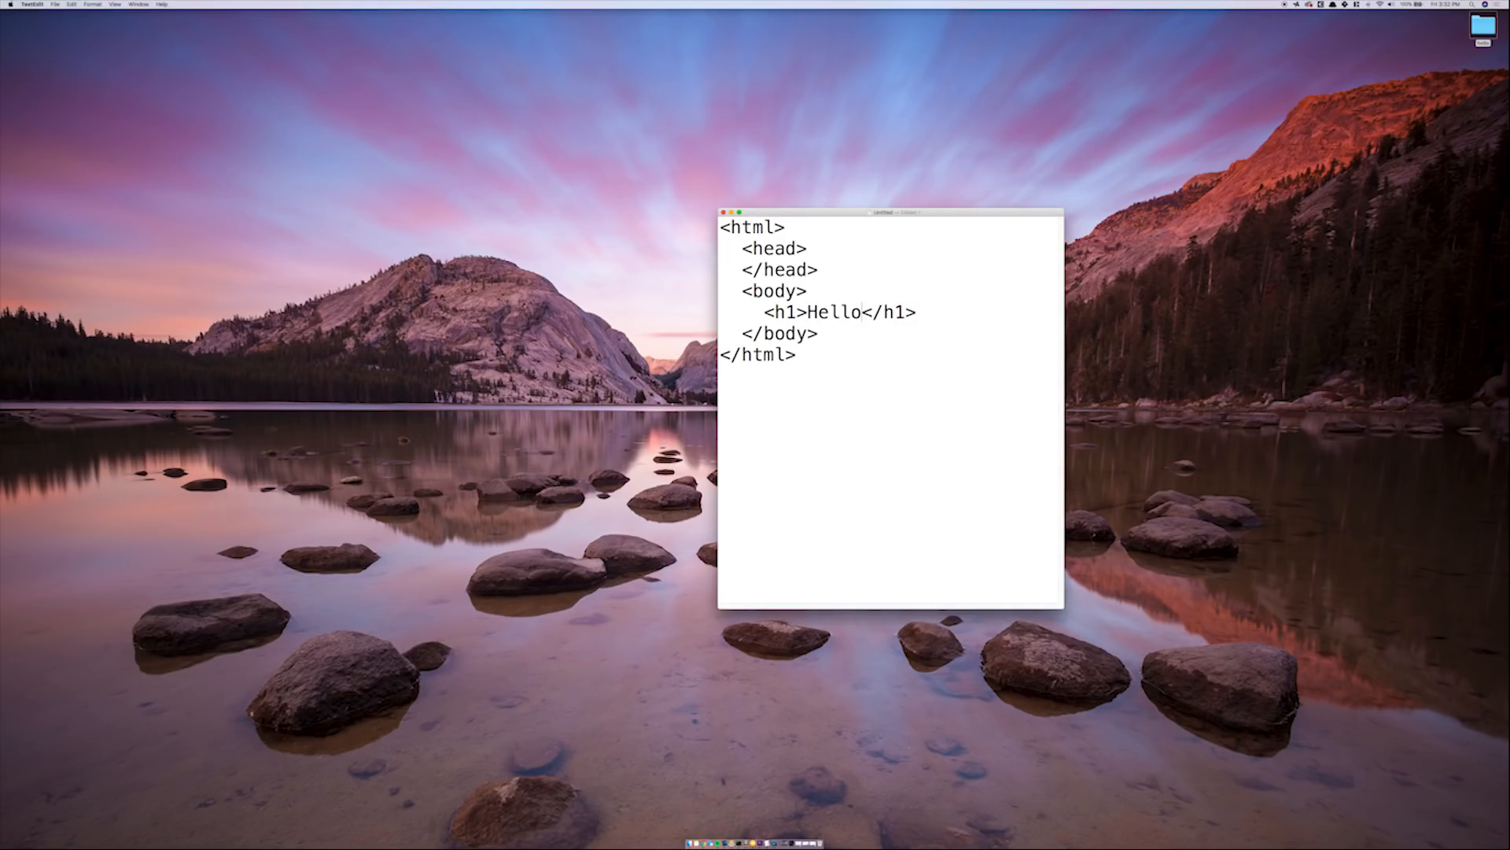
{"action": "type", "text": "World"}
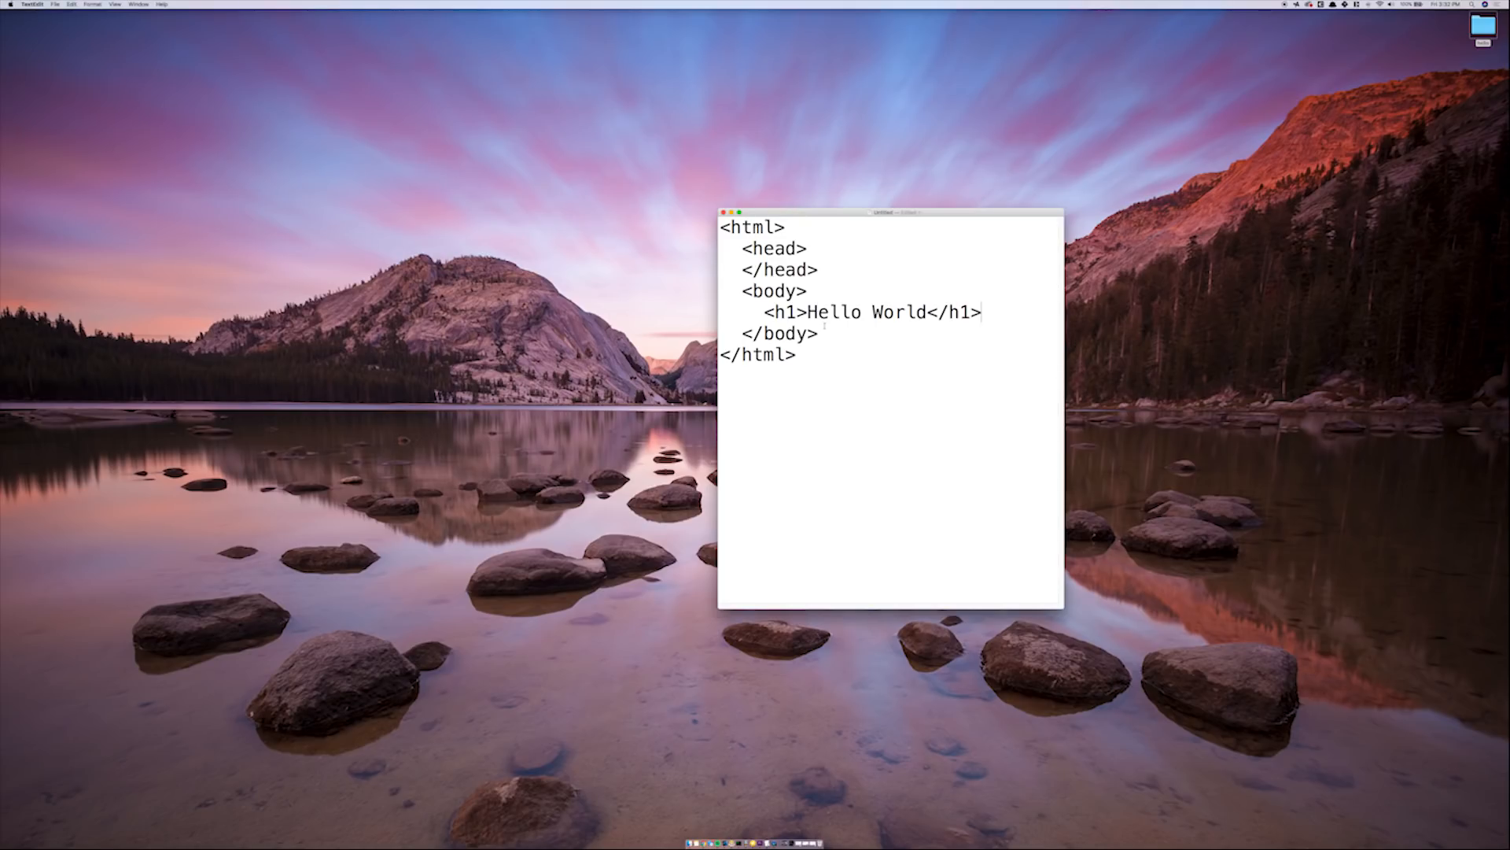
{"action": "left_click", "coordinate": [52, 3]}
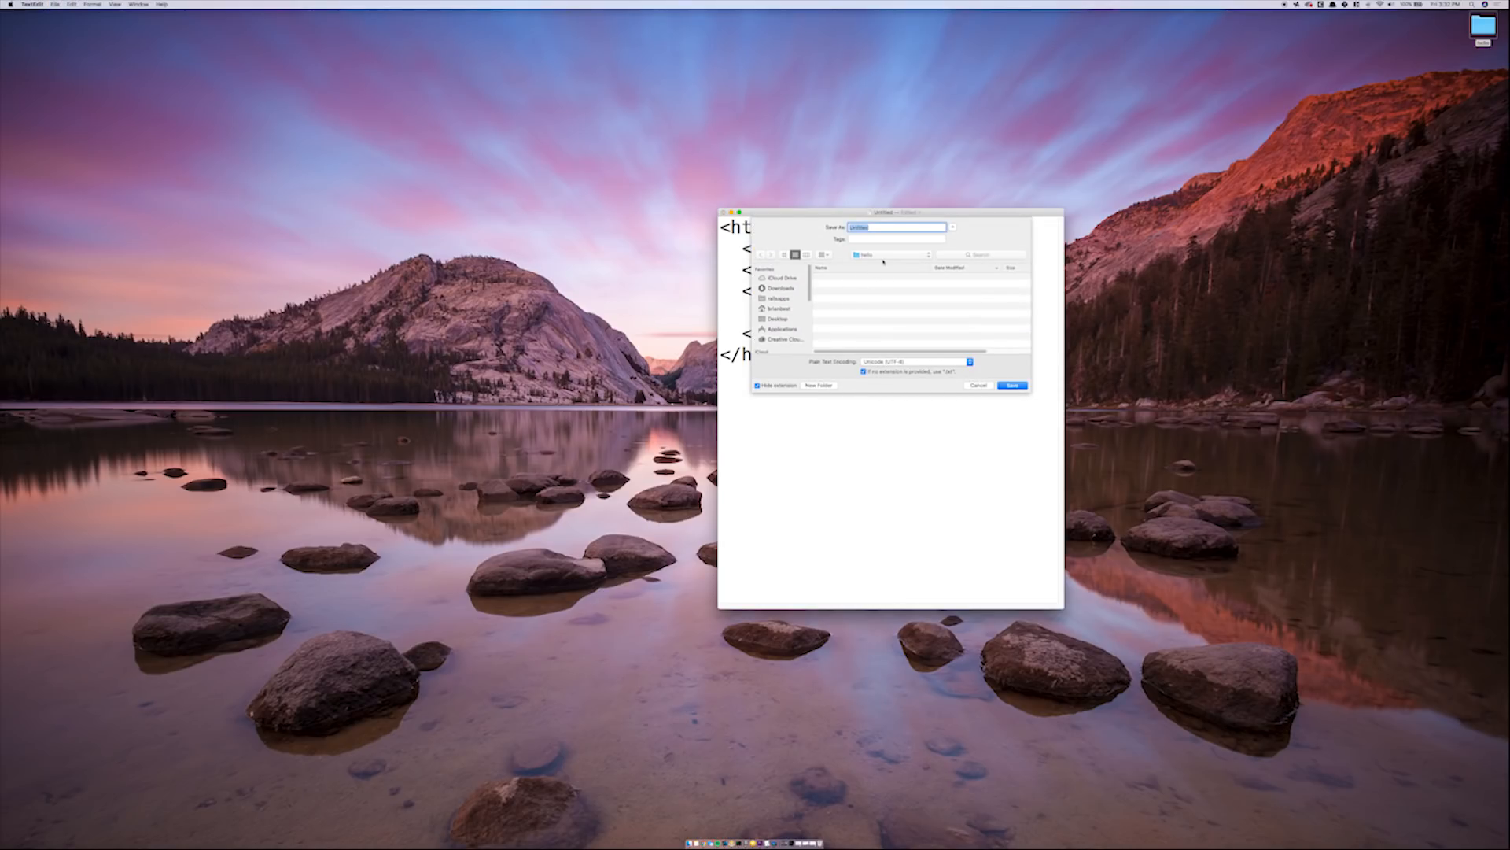
Step: Save the page under the name 'hello', then bring up Spotlight search
{"action": "type", "text": "hello"}
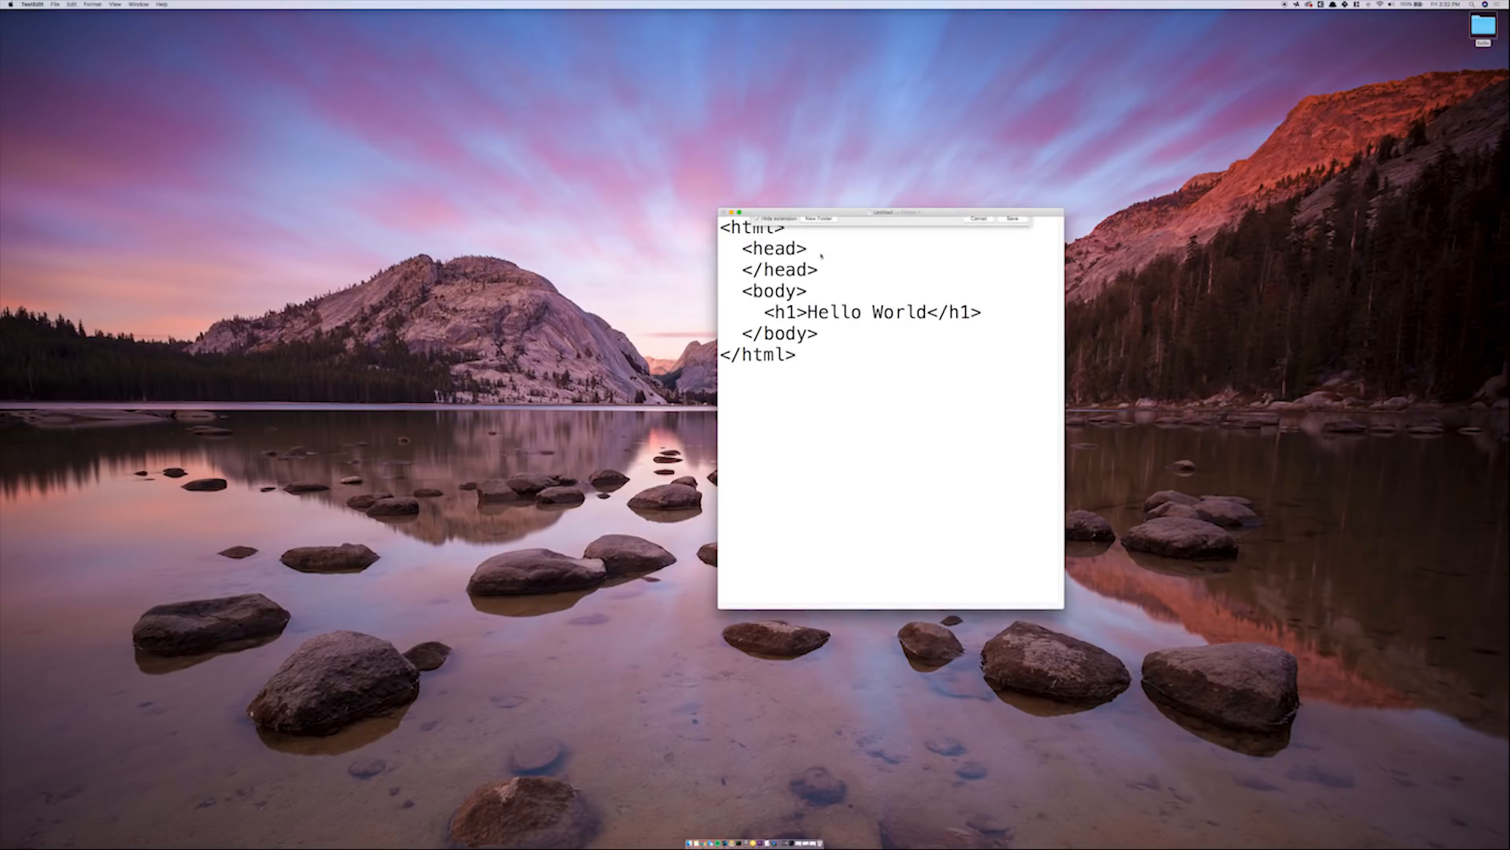
{"action": "left_click", "coordinate": [1016, 217]}
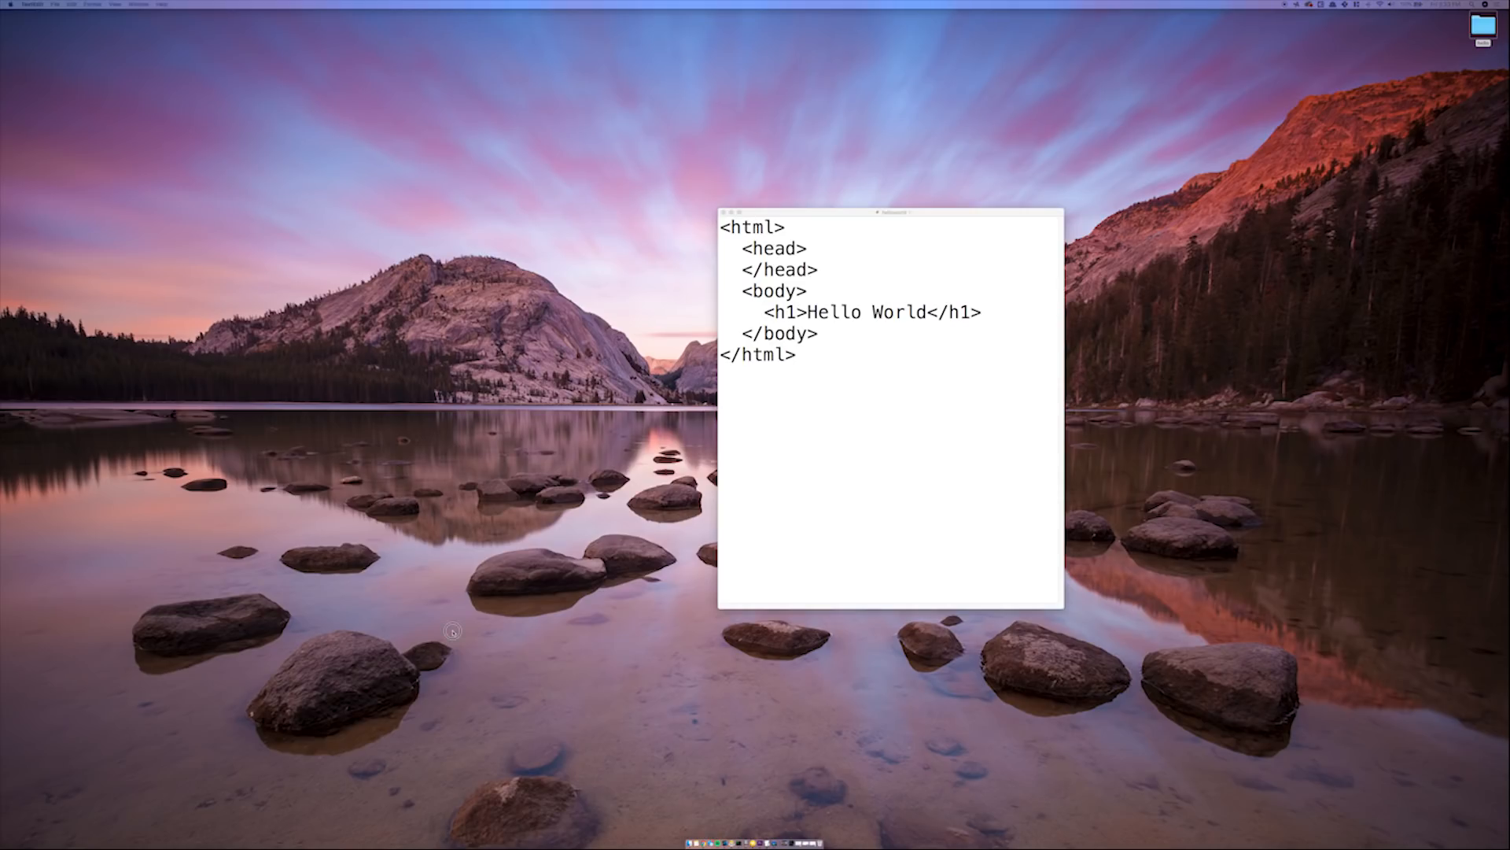
{"action": "key", "text": "cmd+space"}
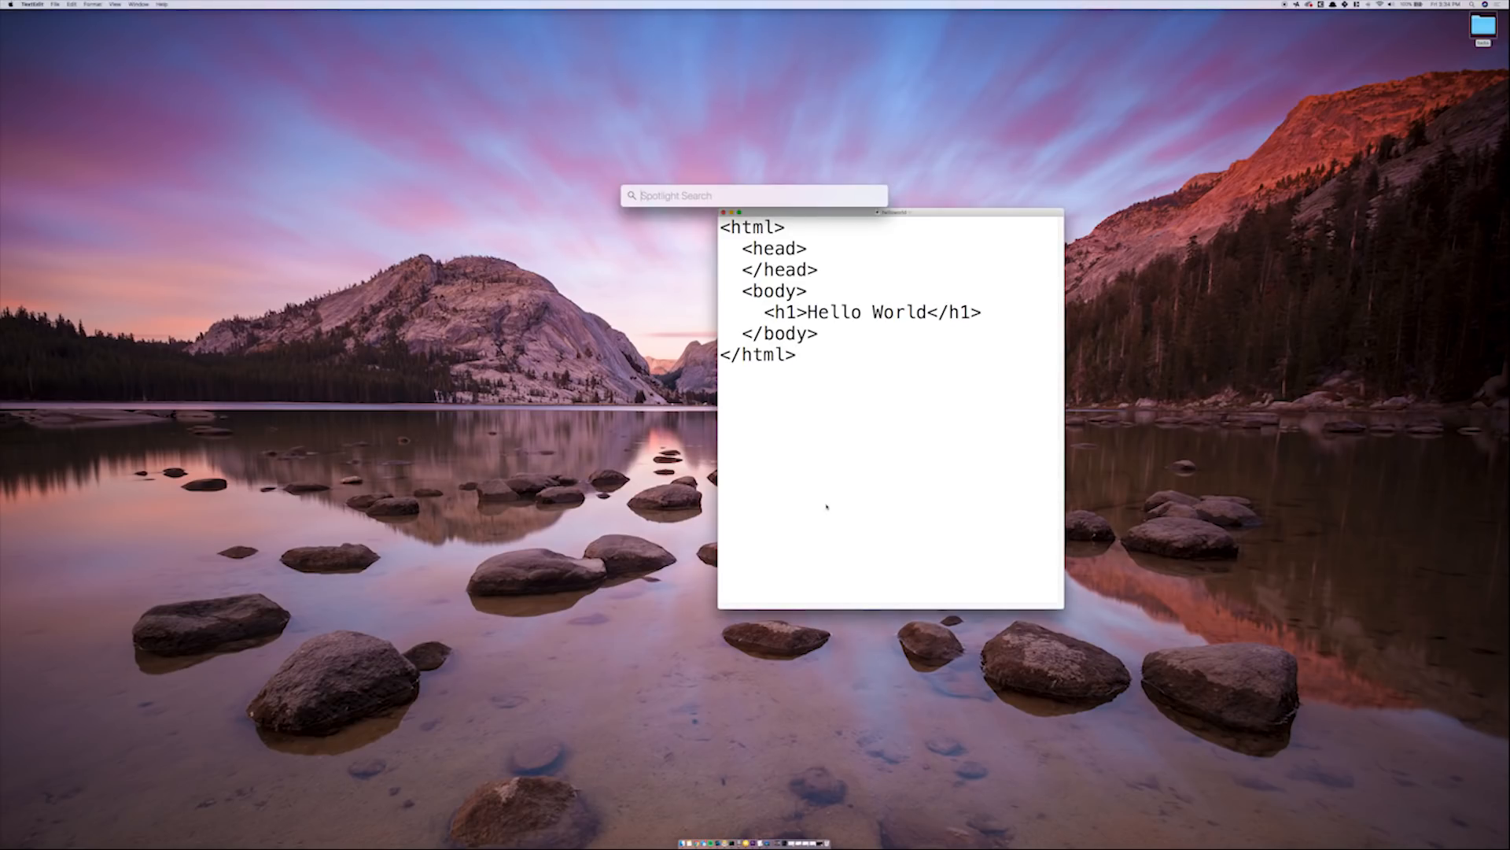
Step: Launch Chrome via Spotlight and view the saved page with its Hello World heading
{"action": "type", "text": "chrome"}
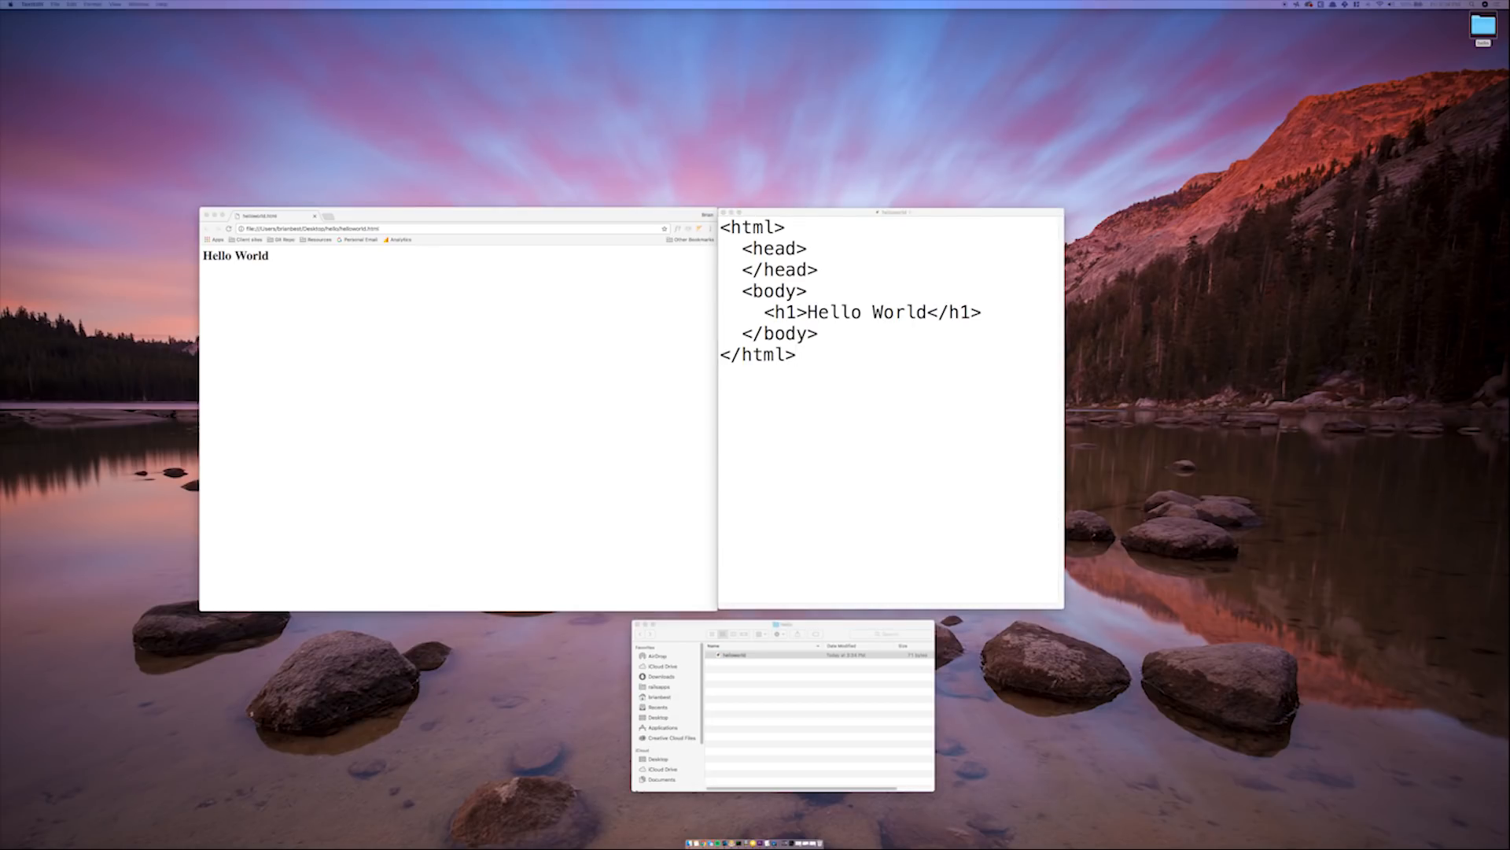
{"action": "left_click", "coordinate": [878, 264]}
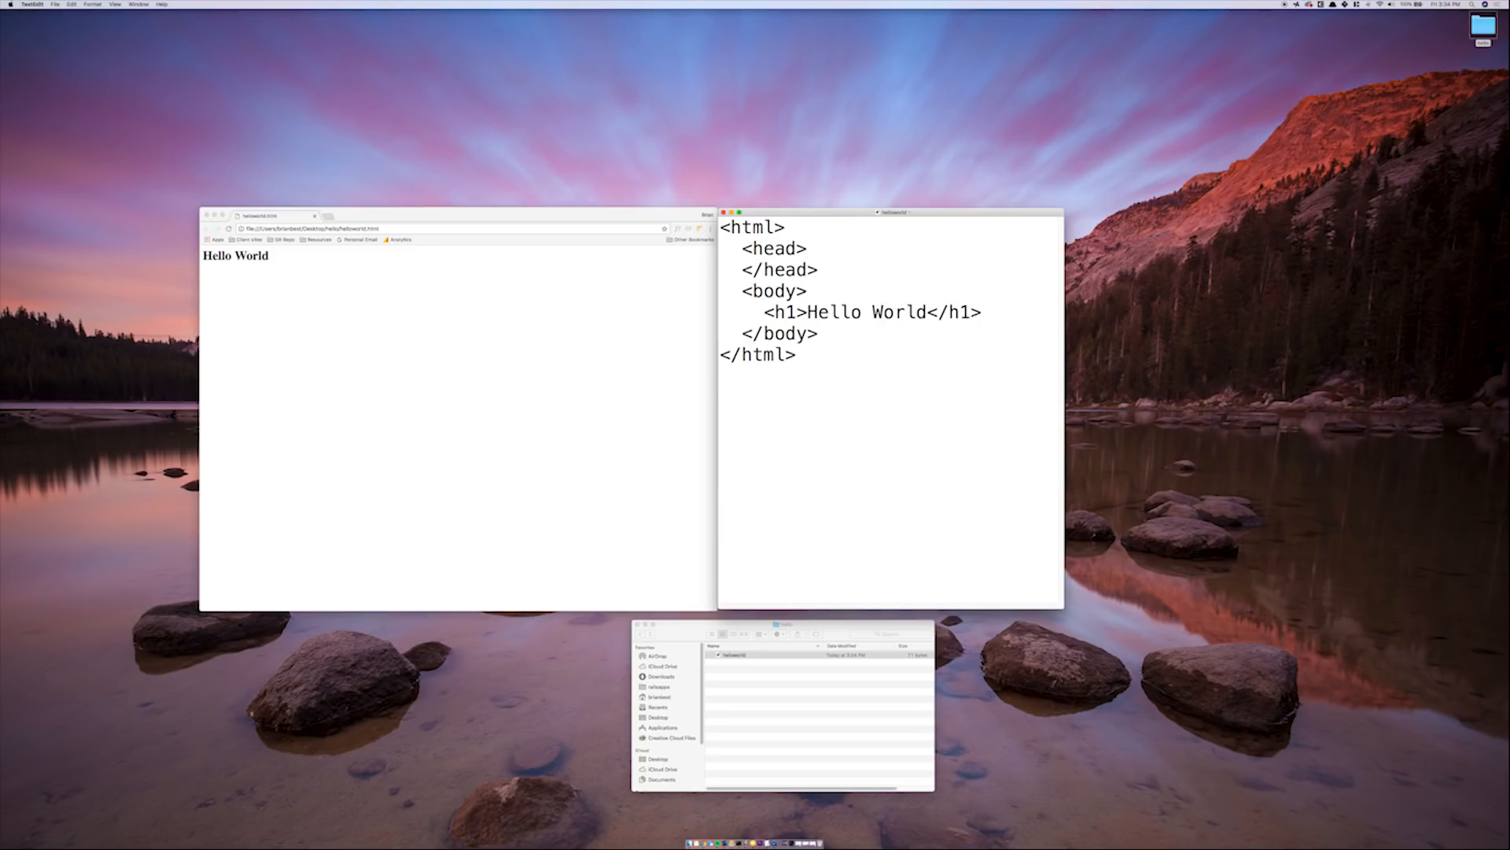
Step: Add <p>test</p> and <h2>another test</h2> under the h1 line
{"action": "type", "text": "<p></p>"}
{"action": "type", "text": "<h"}
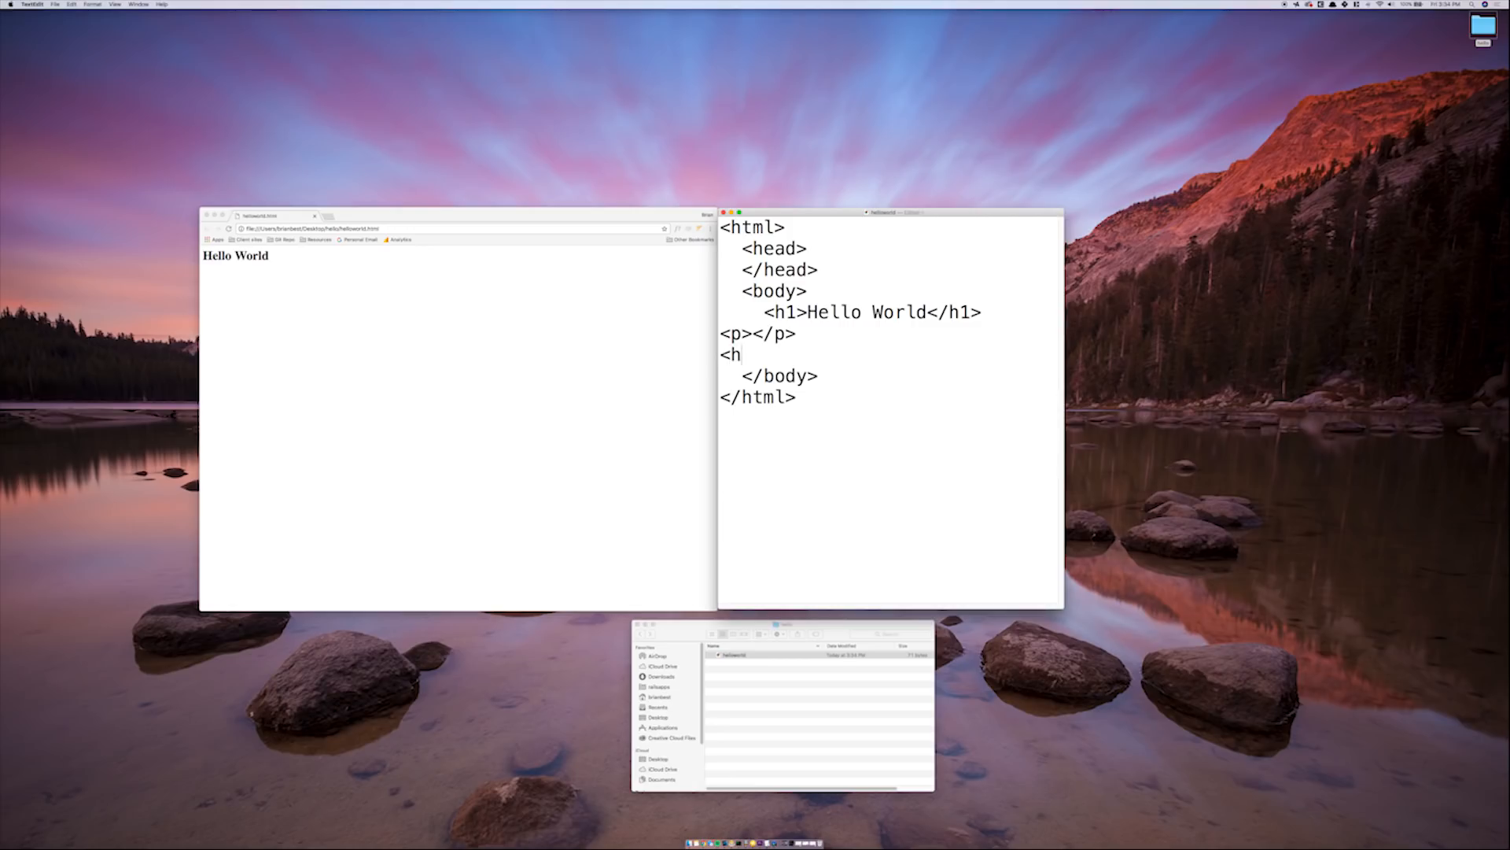
{"action": "type", "text": "2></"}
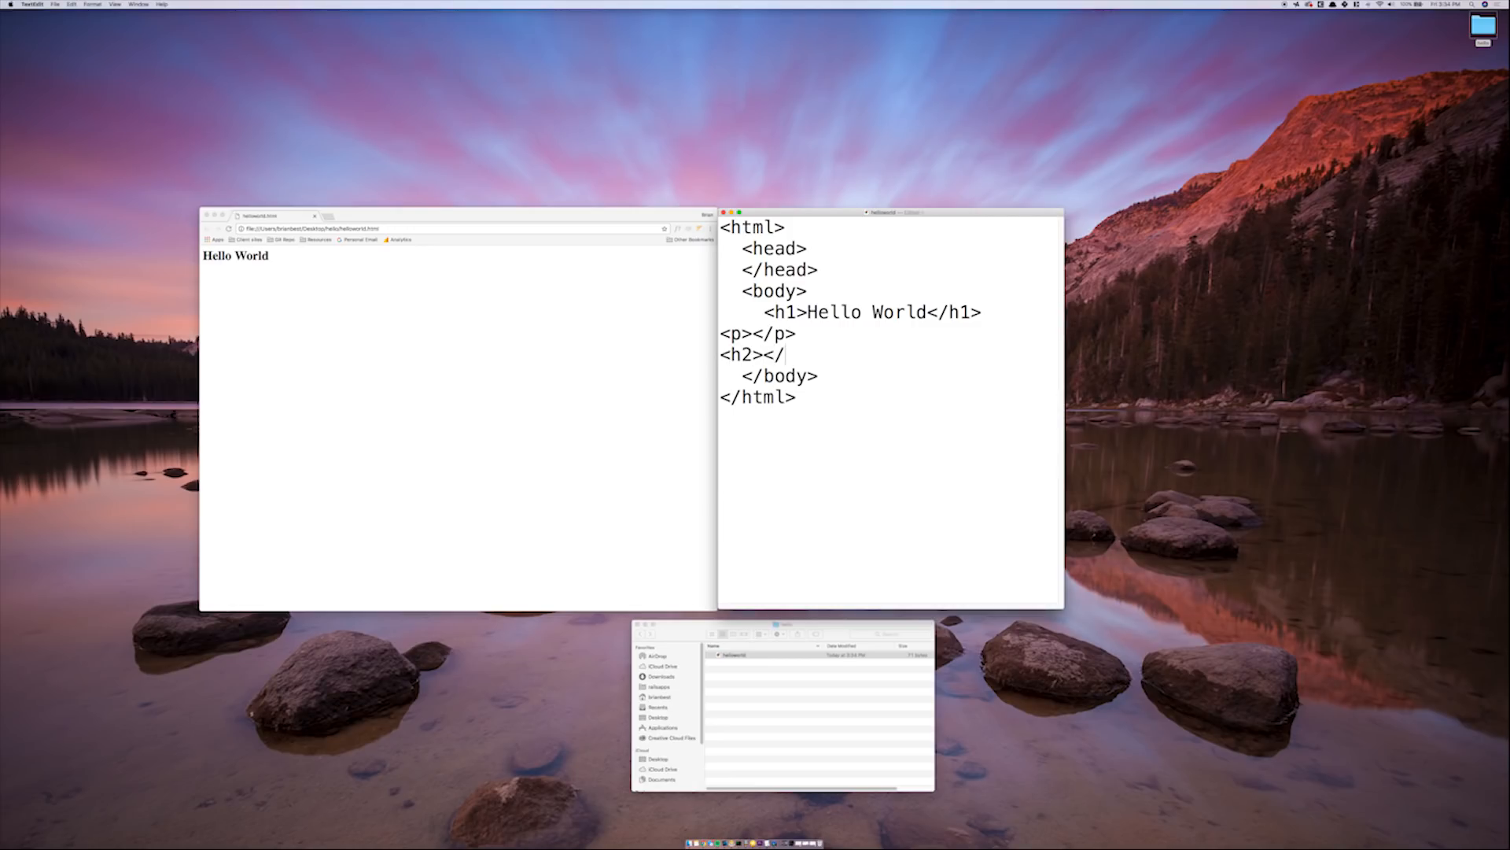
{"action": "type", "text": "h2>"}
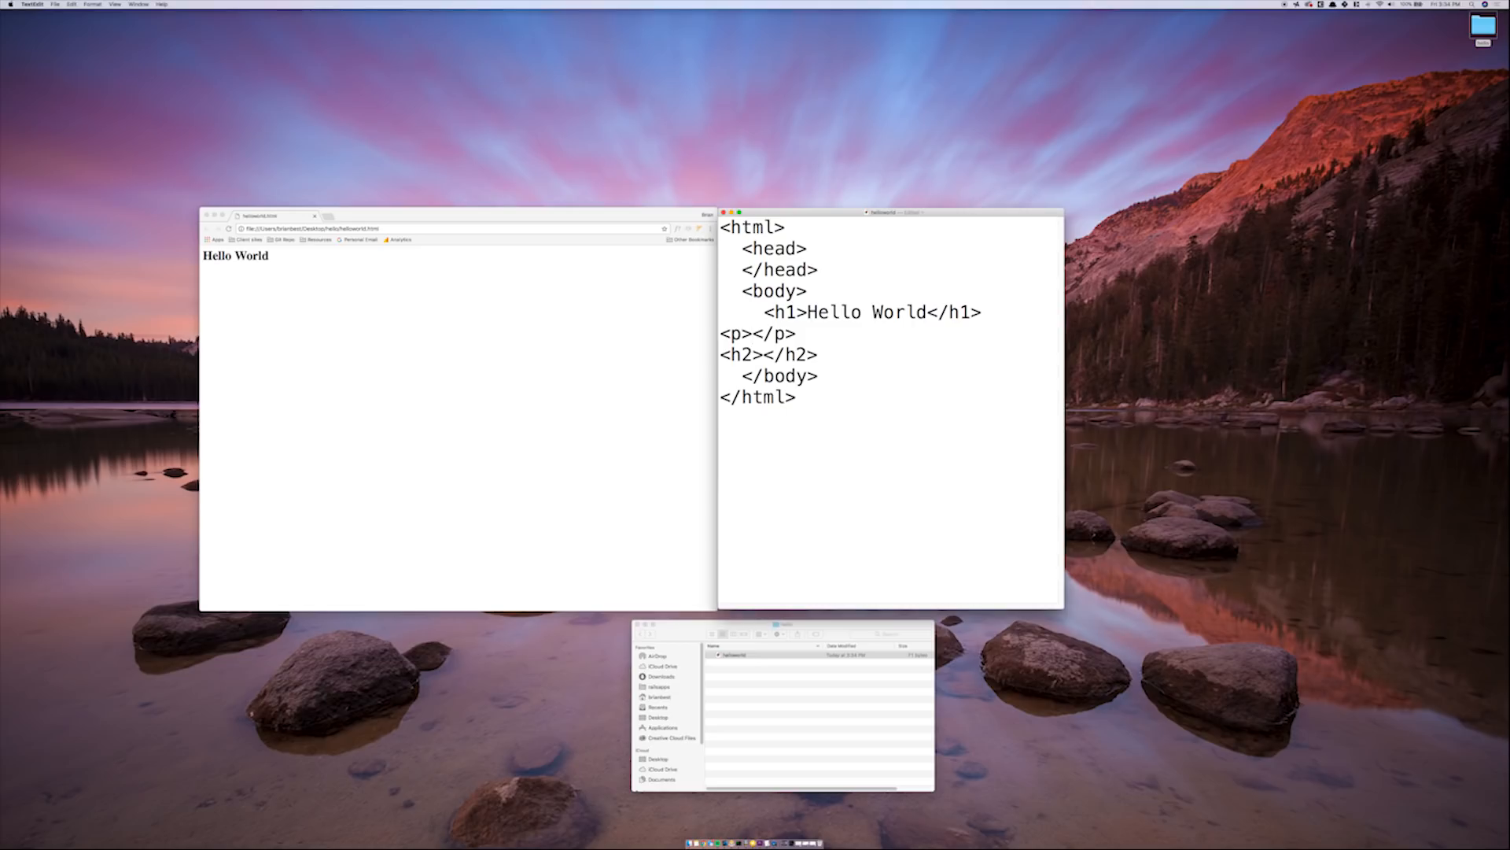
{"action": "type", "text": "test"}
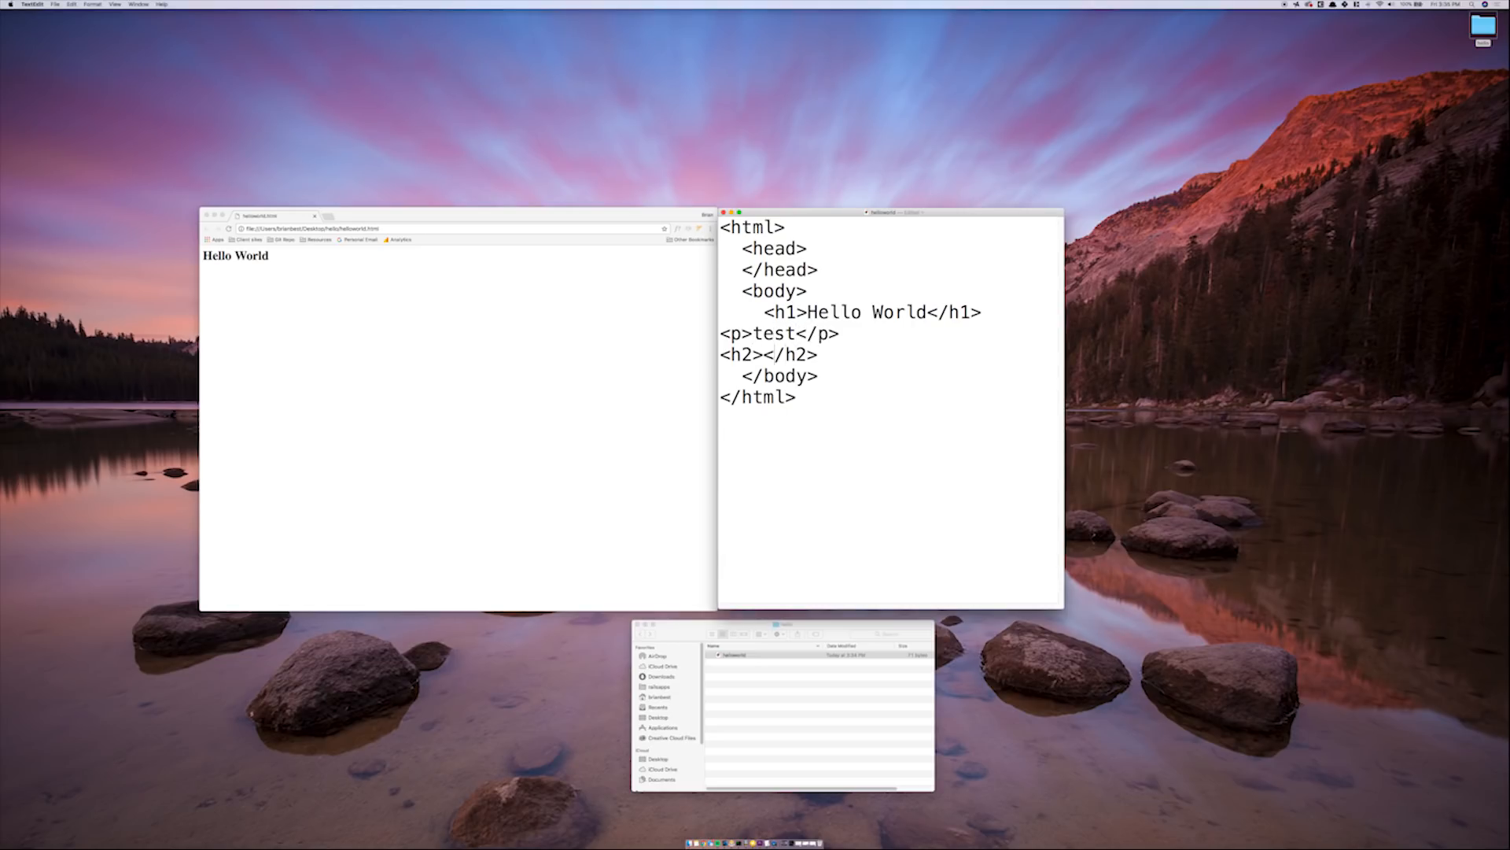
{"action": "type", "text": "another test"}
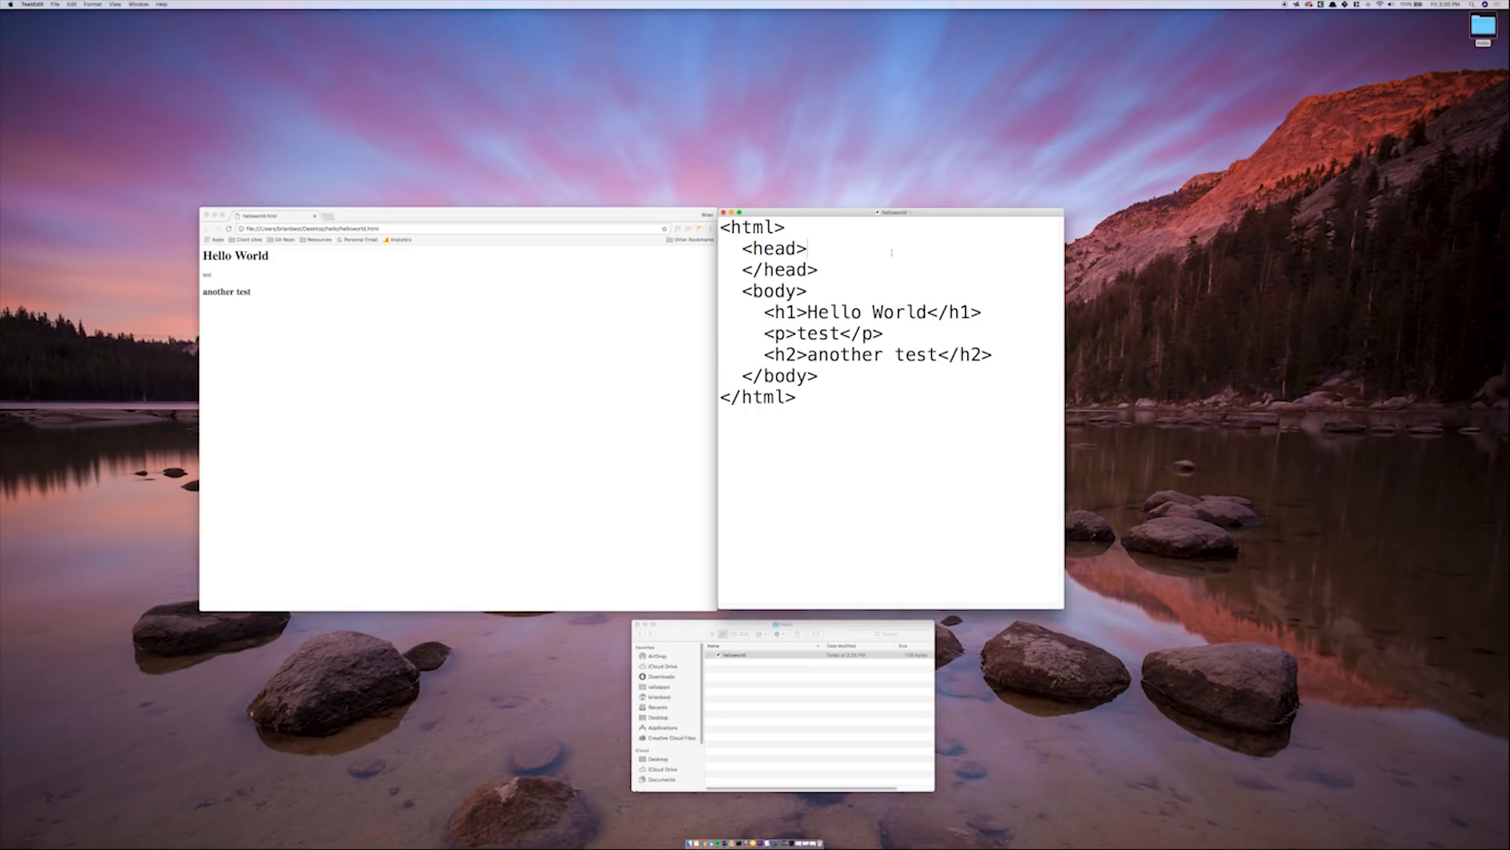
Step: Add <title>My First Site</title> on a new line inside the head section
{"action": "key", "text": "Return"}
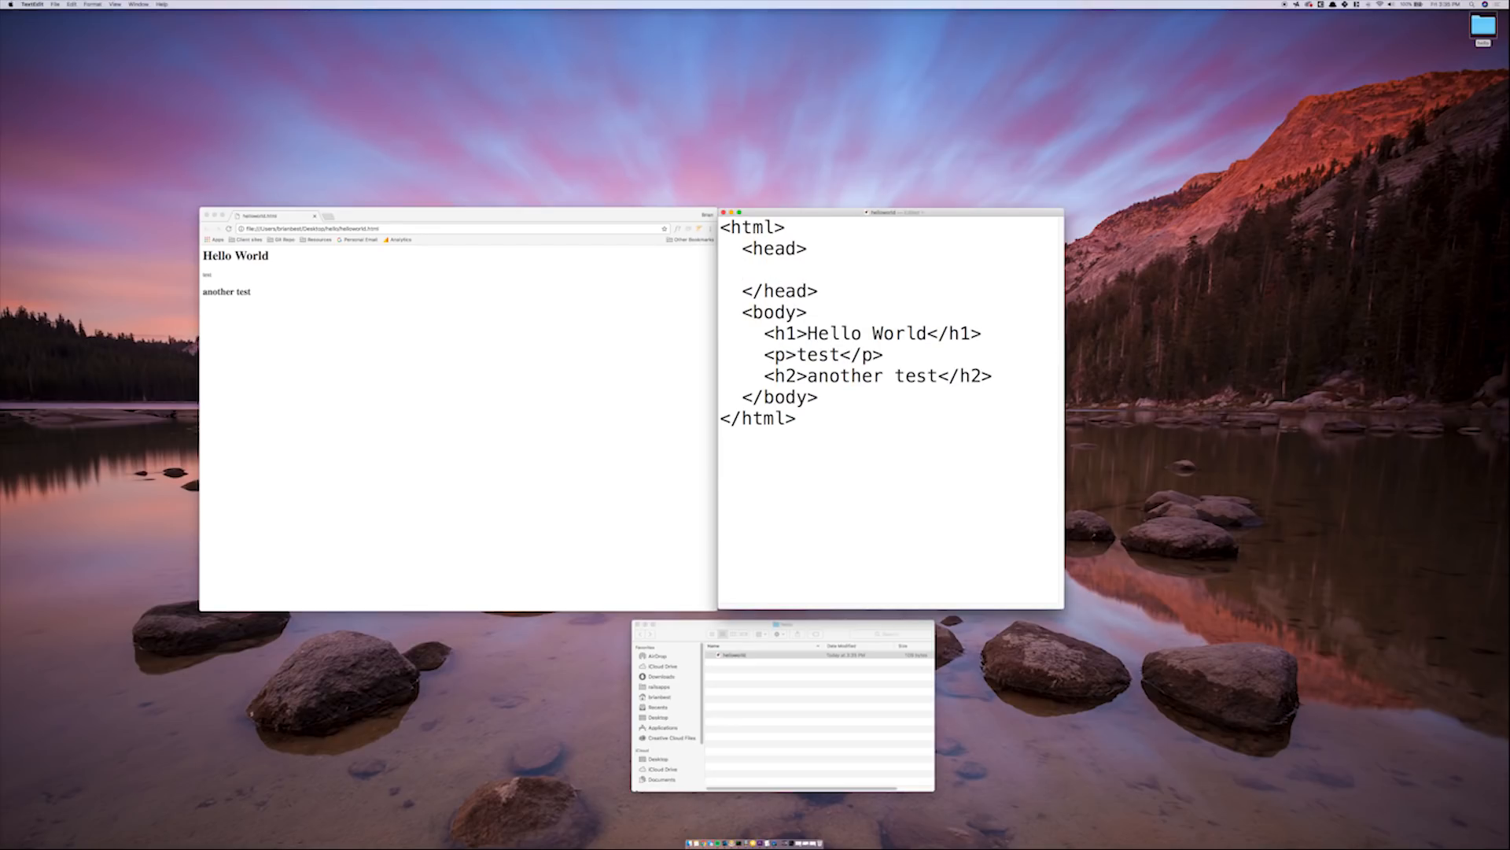
{"action": "type", "text": "<title"}
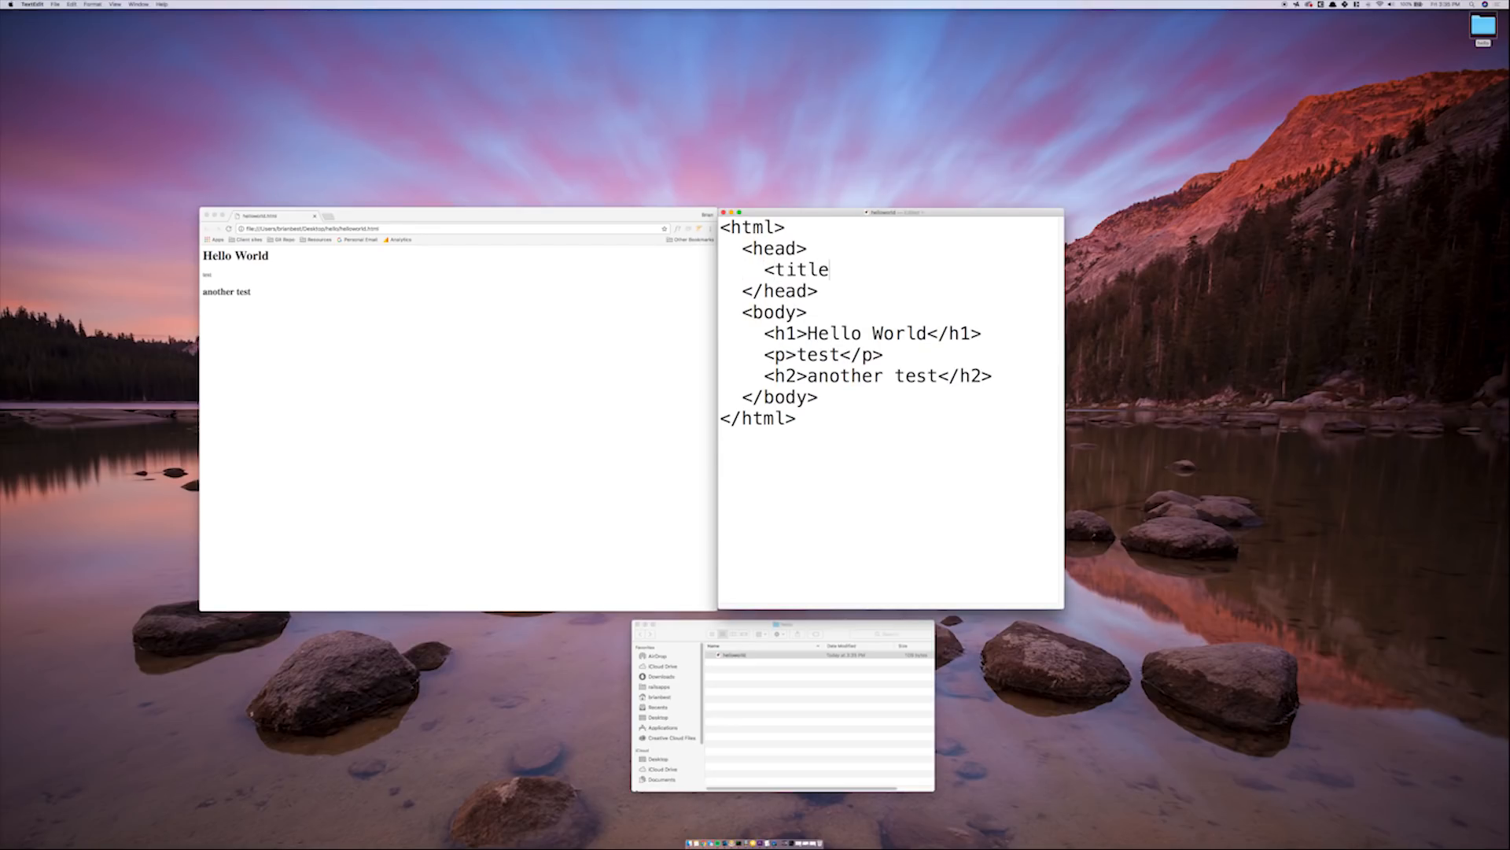
{"action": "type", "text": "></tit"}
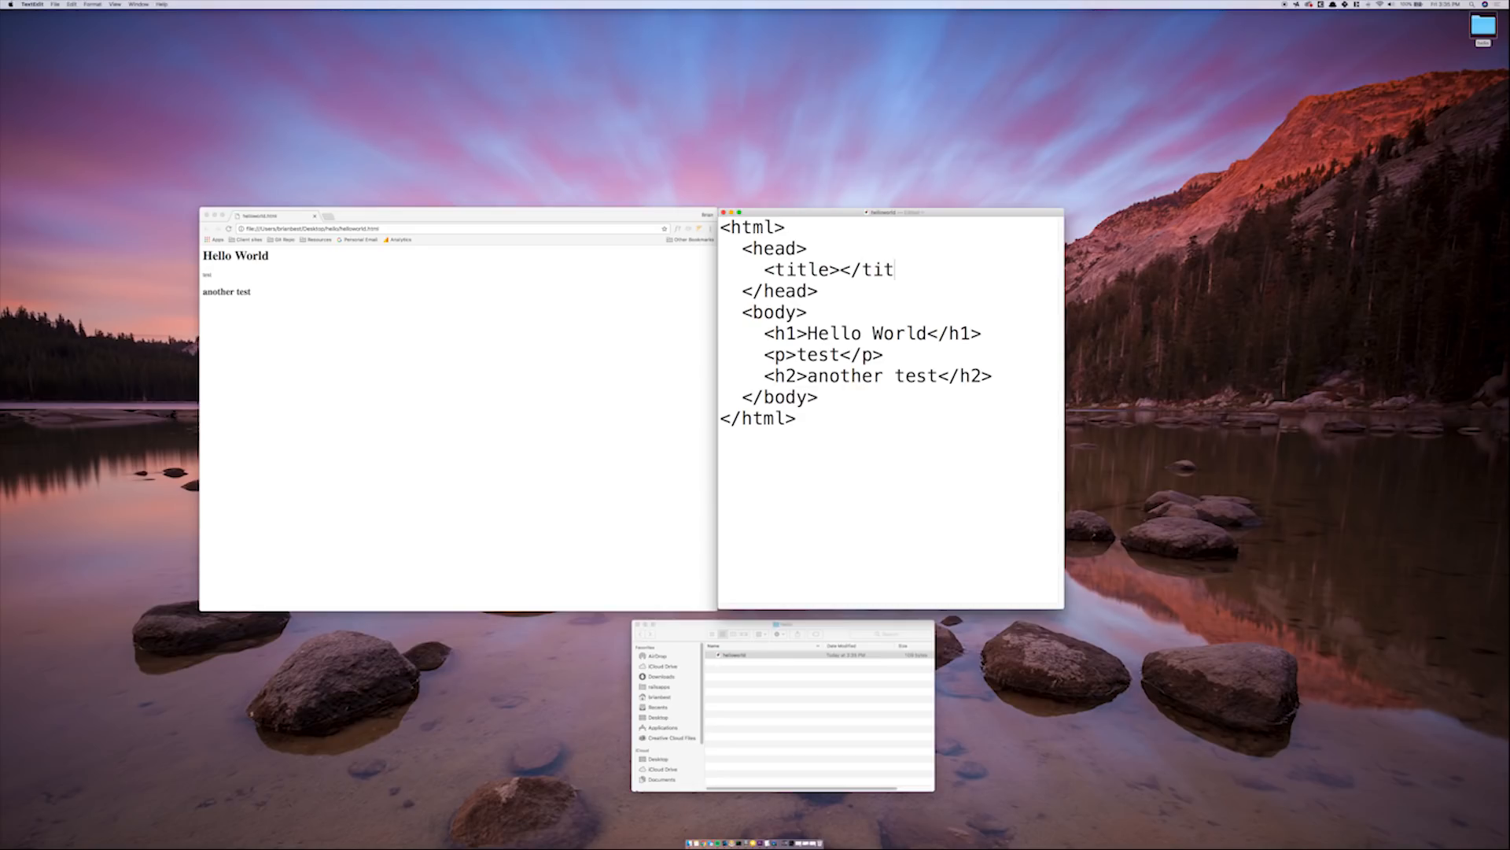
{"action": "type", "text": "le>"}
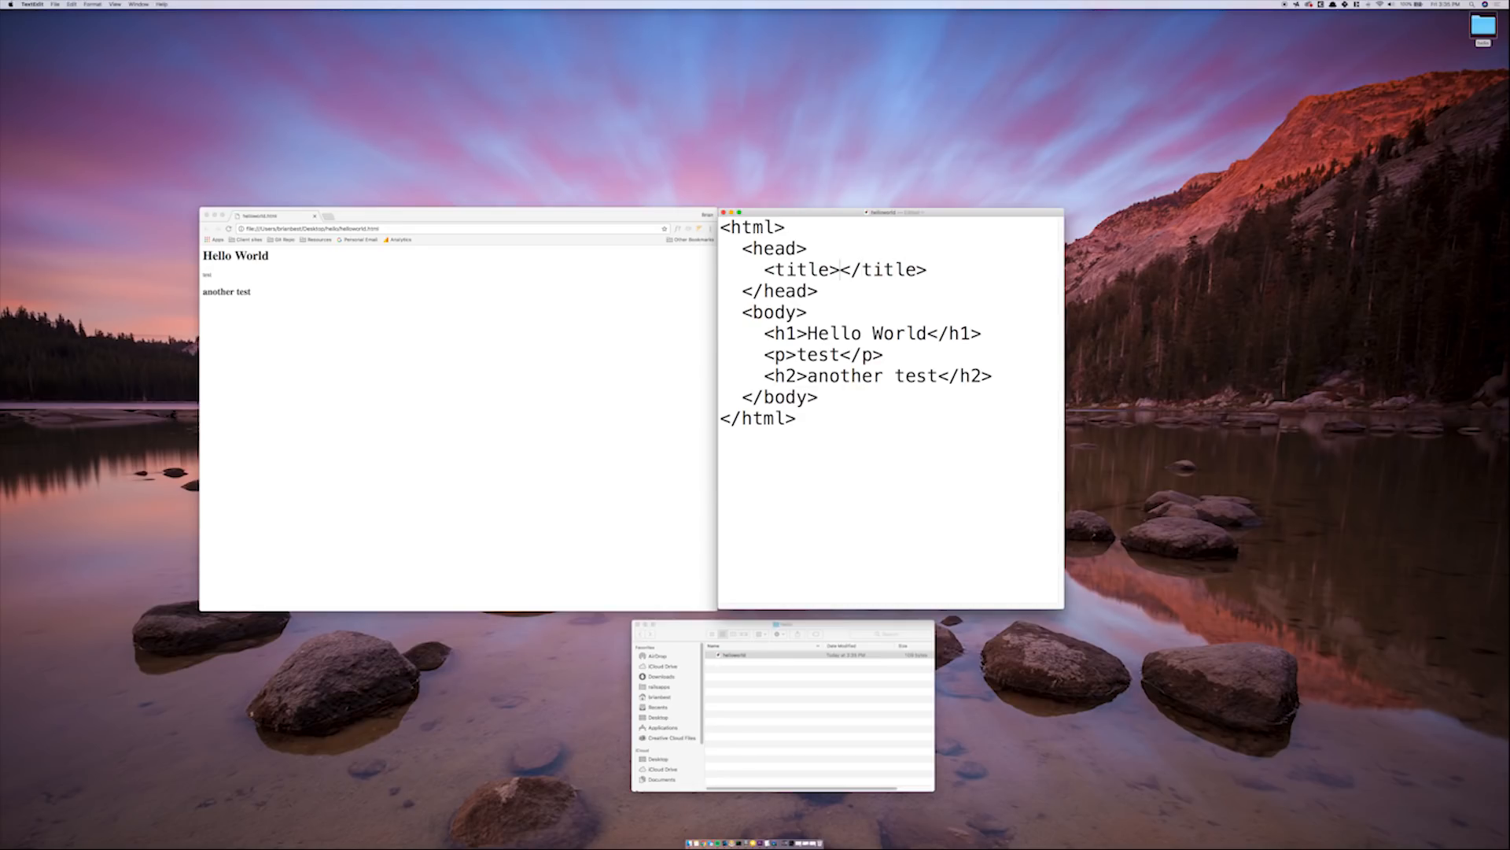
{"action": "type", "text": "My"}
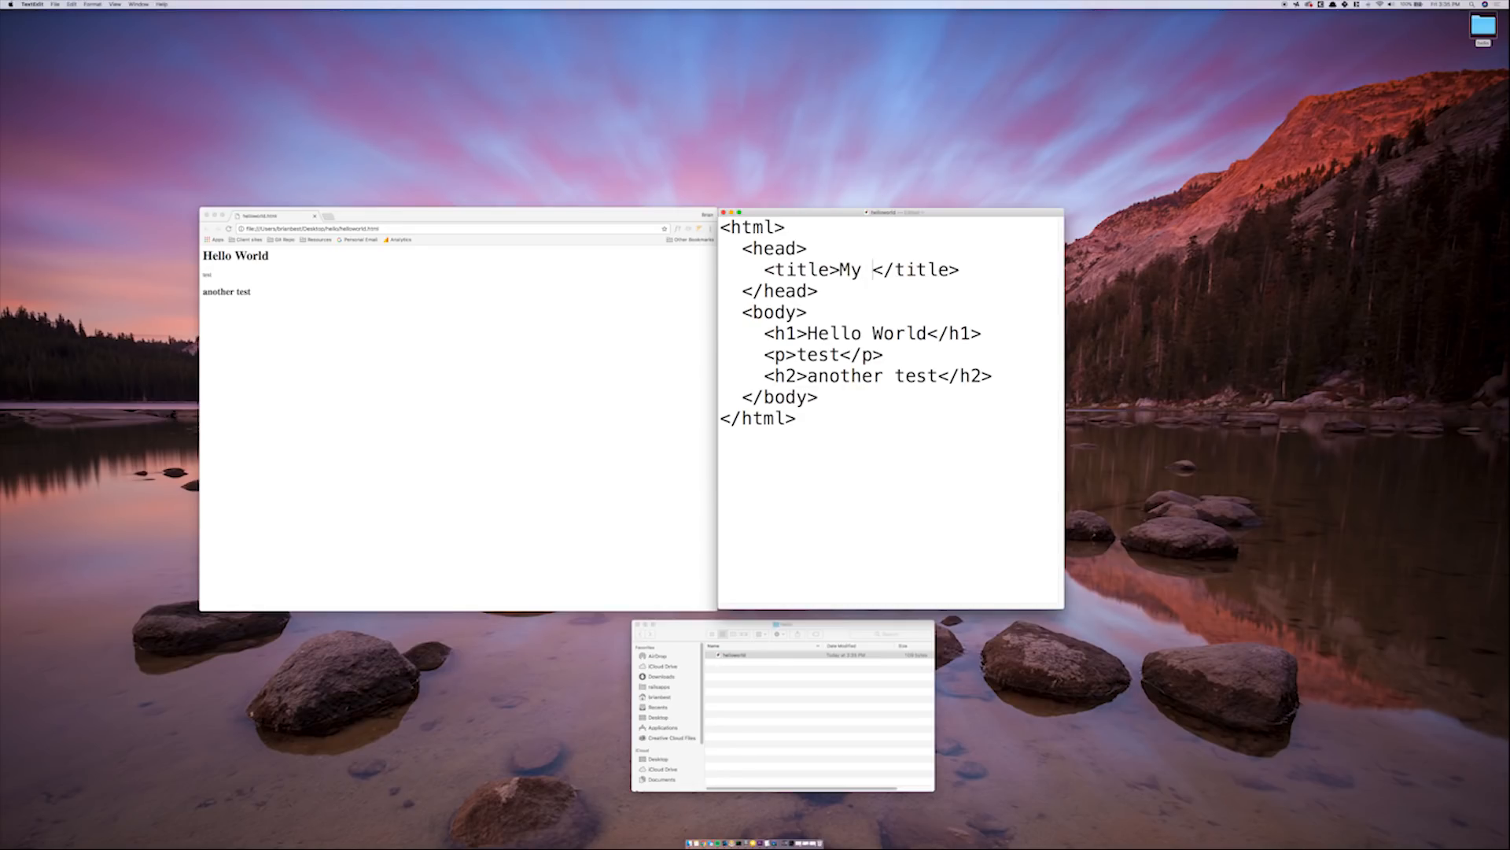
{"action": "type", "text": "First"}
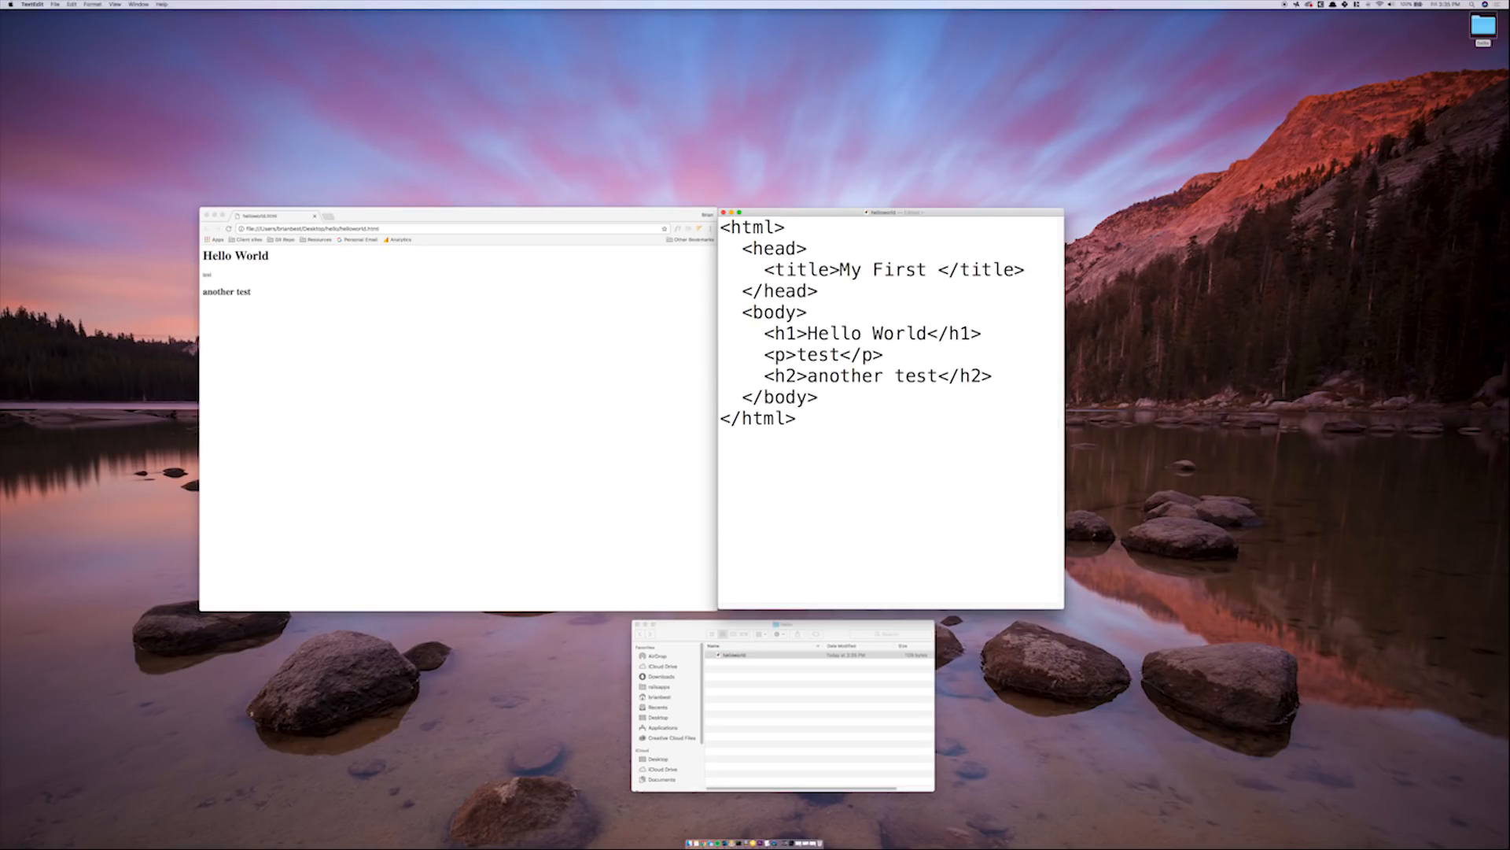
{"action": "type", "text": "Site"}
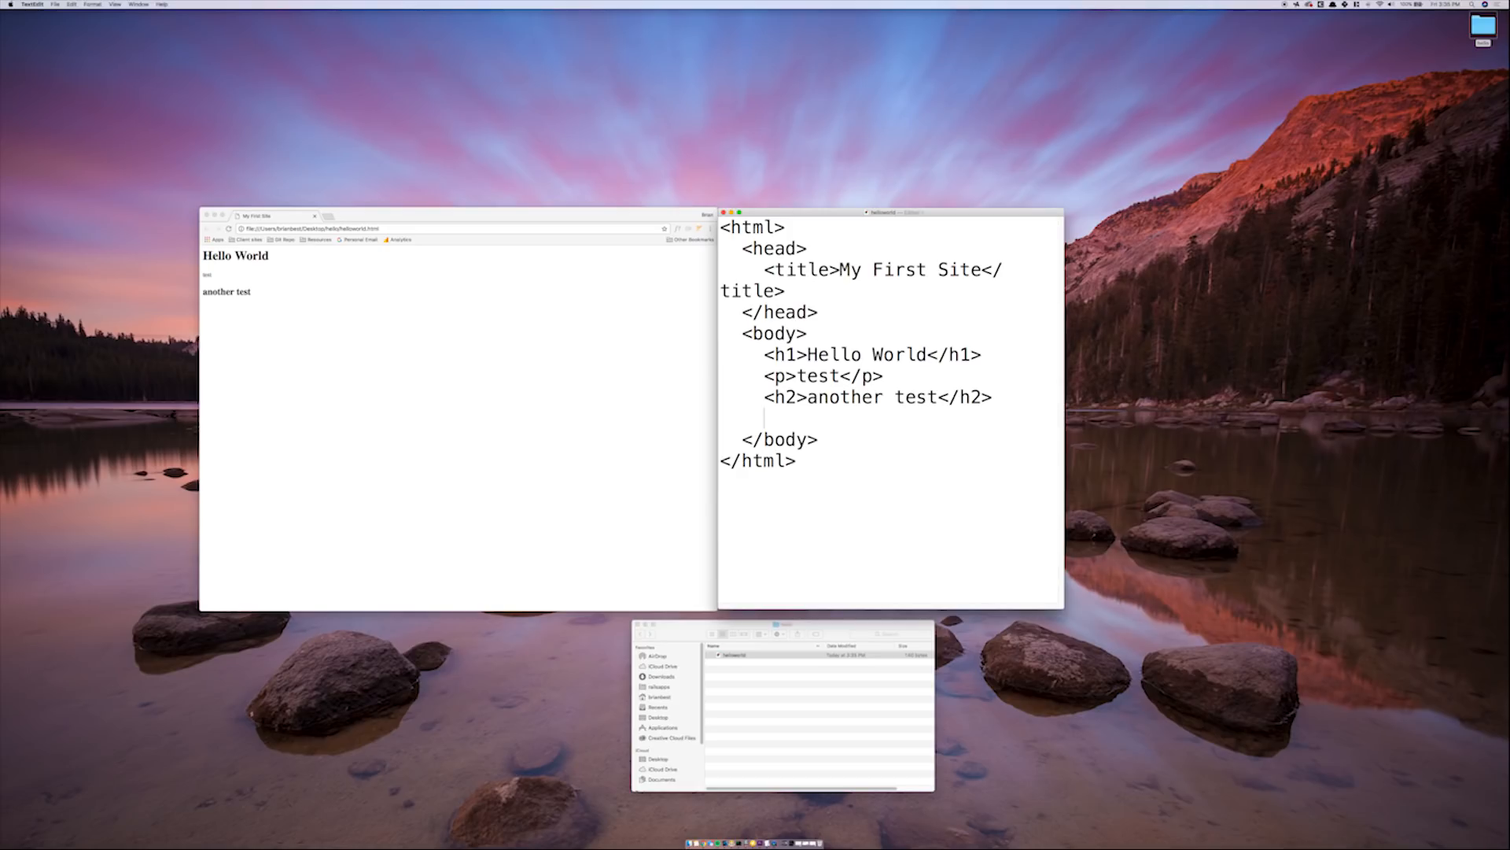
Step: Add an <img src="pic.jpg"/> element on a new line before </body>
{"action": "type", "text": "<img>"}
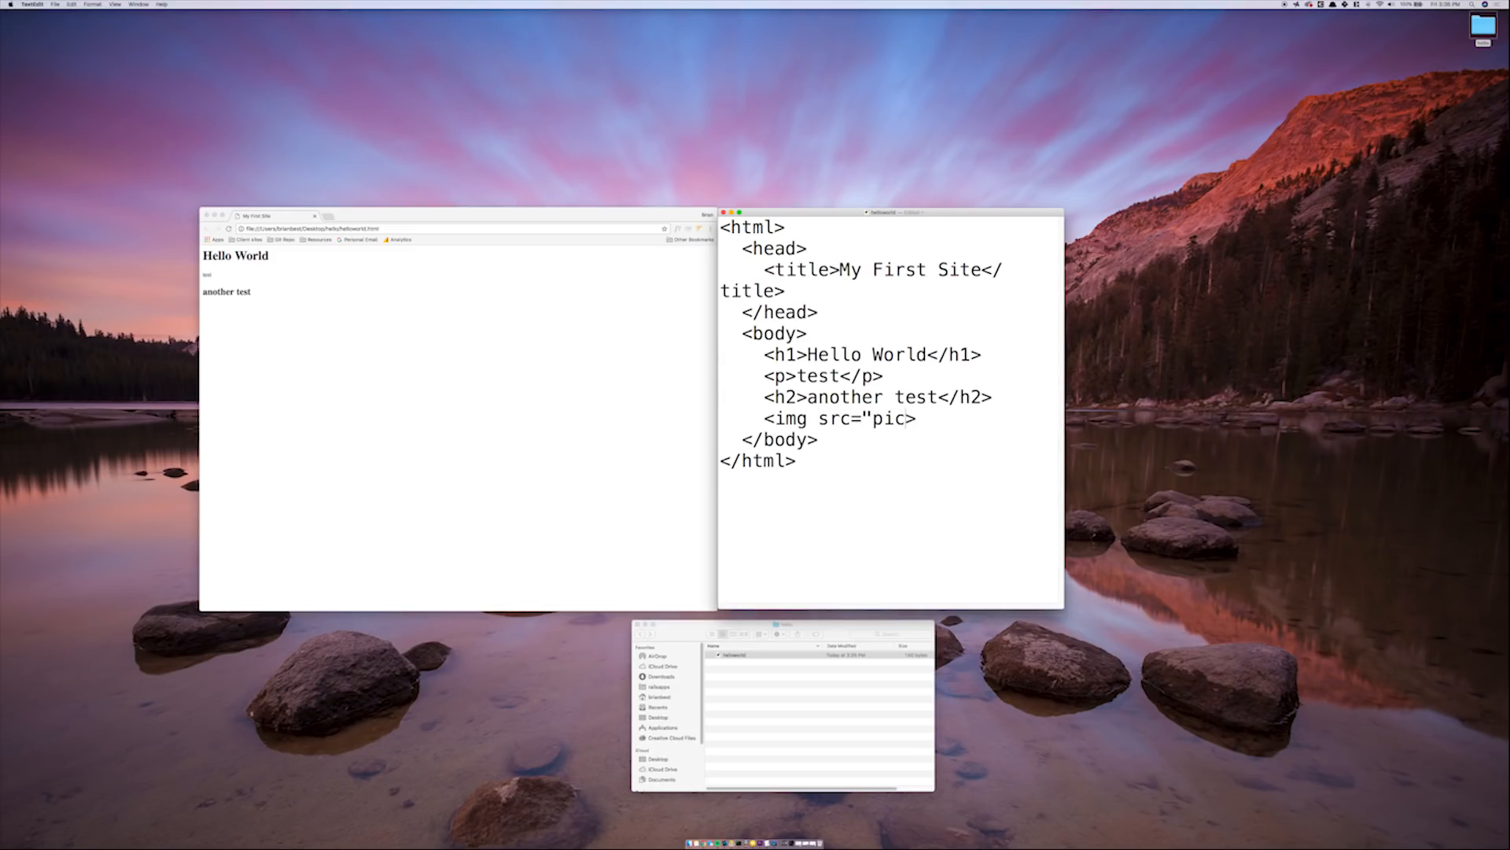
{"action": "type", "text": ">"}
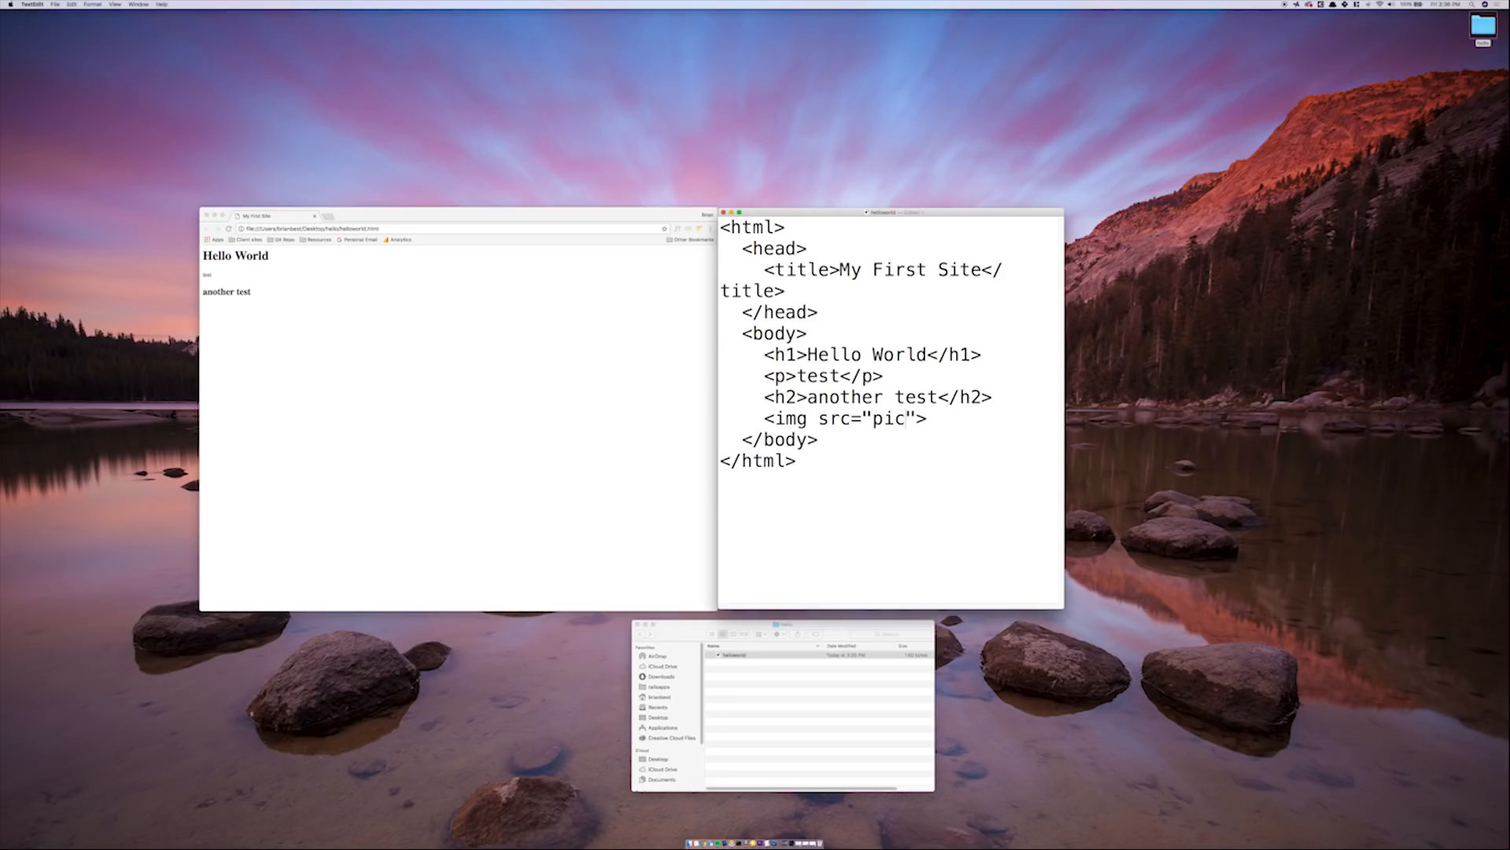
{"action": "type", "text": ".j"}
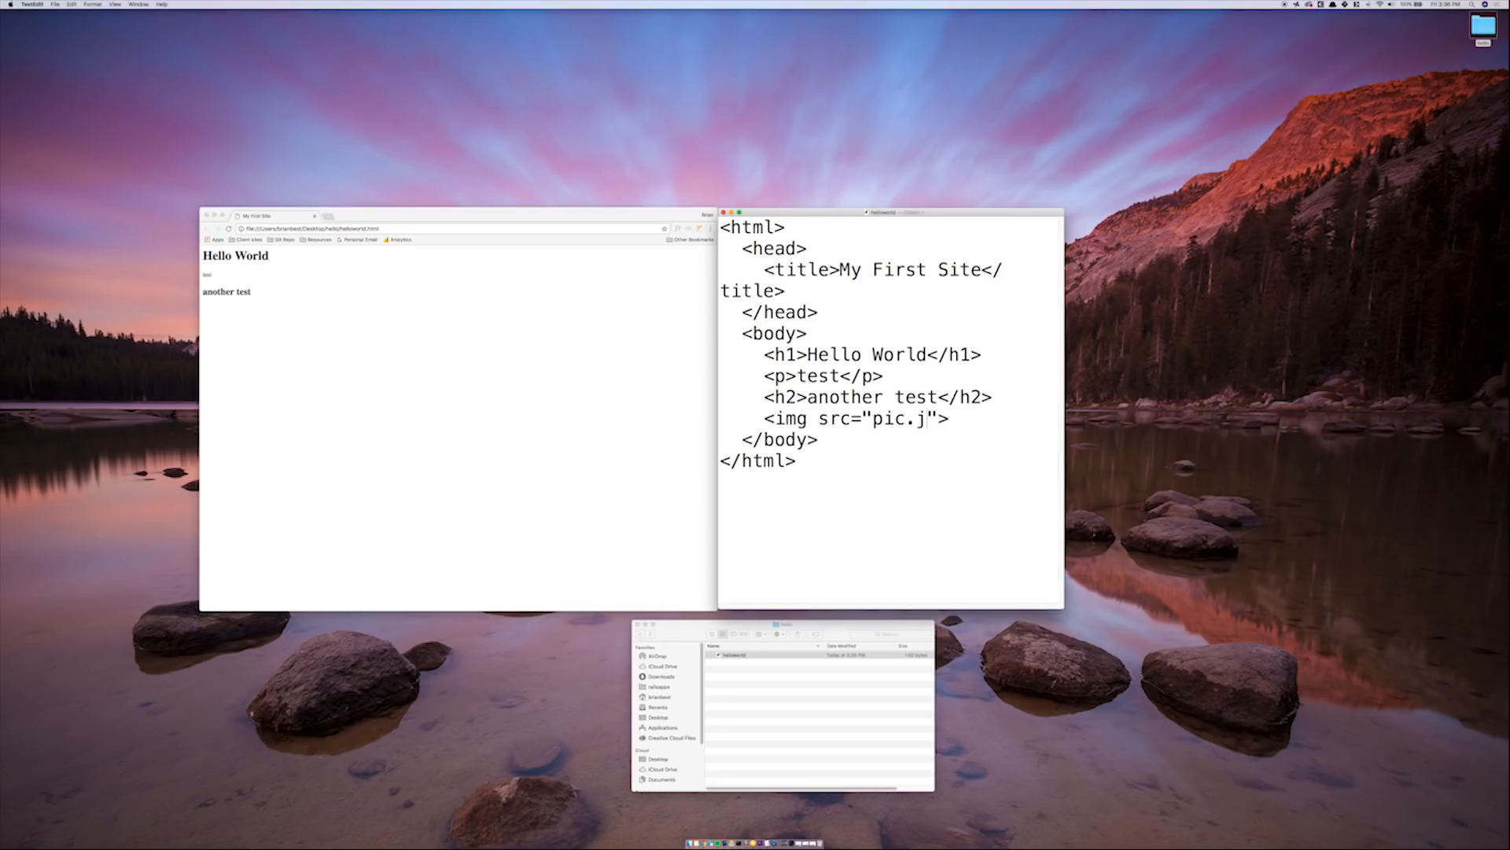
{"action": "type", "text": "pg"}
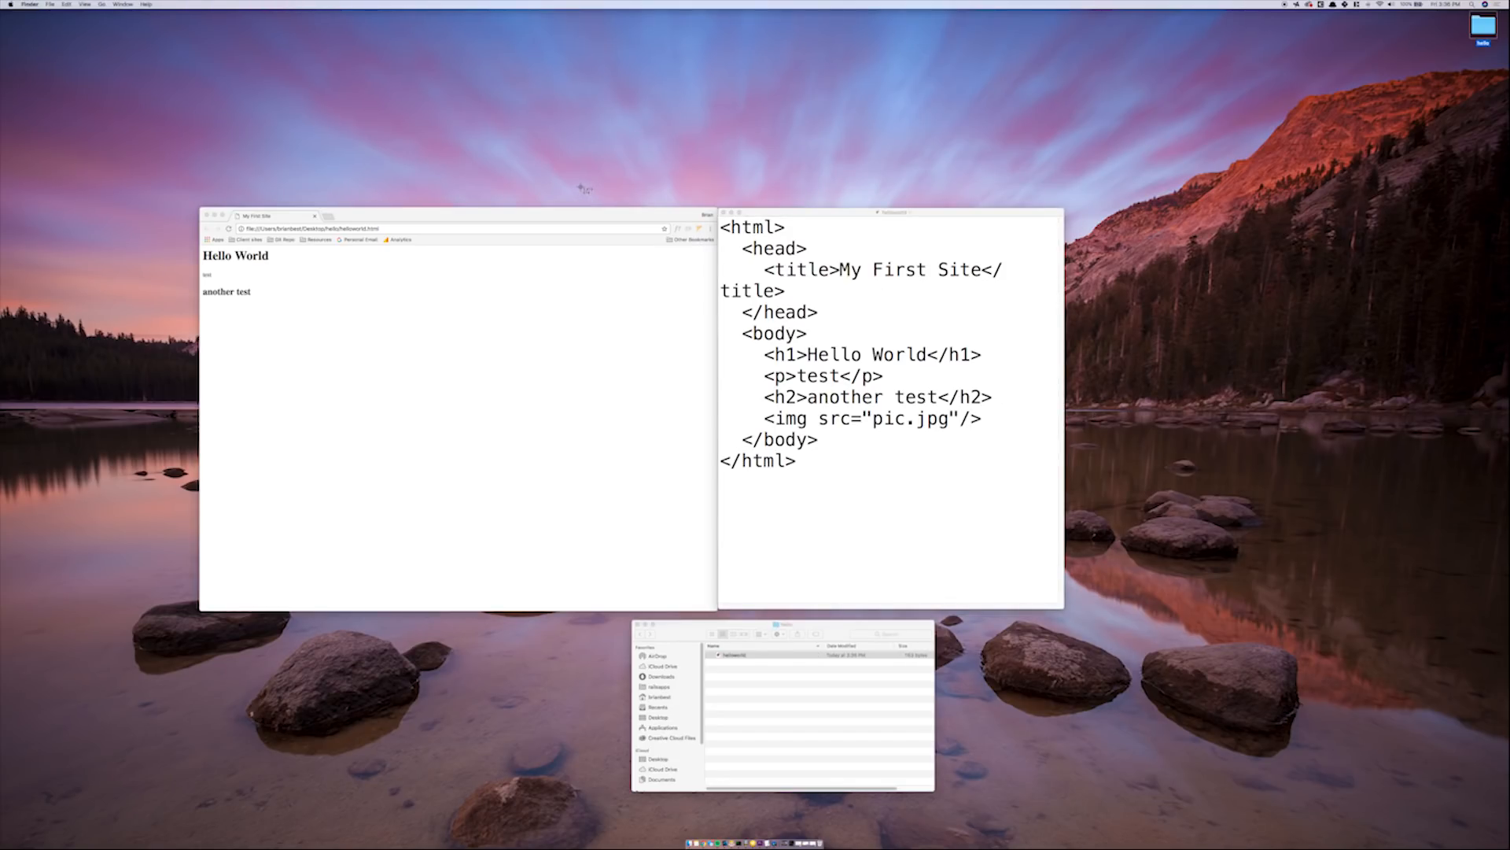
Step: Rename the desktop picture to pic.jpg, confirming the .jpeg to .jpg extension change
{"action": "key", "text": "Cmd+Shift+3"}
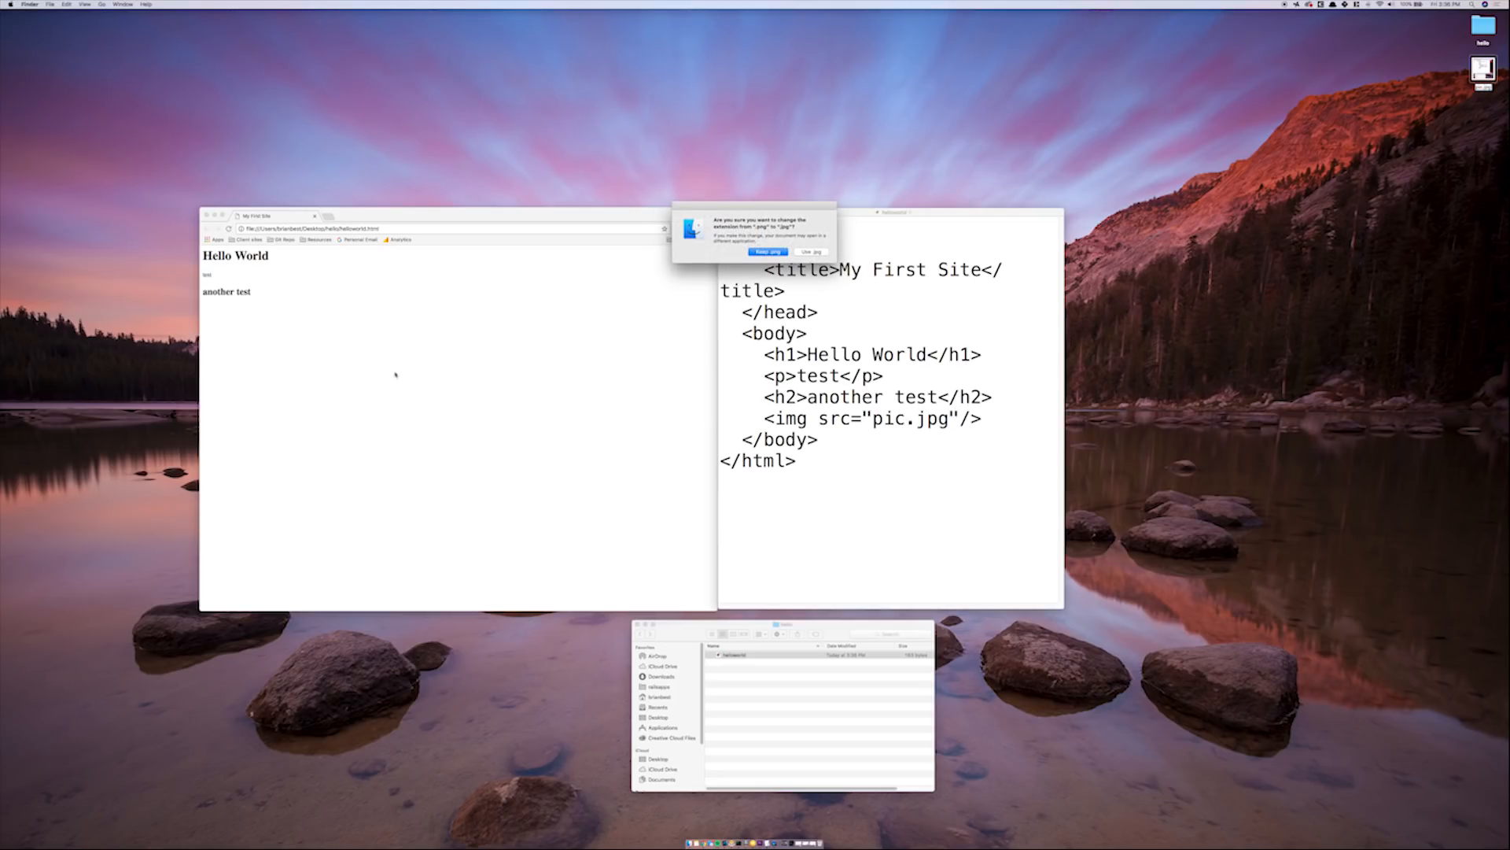
{"action": "left_click", "coordinate": [809, 252]}
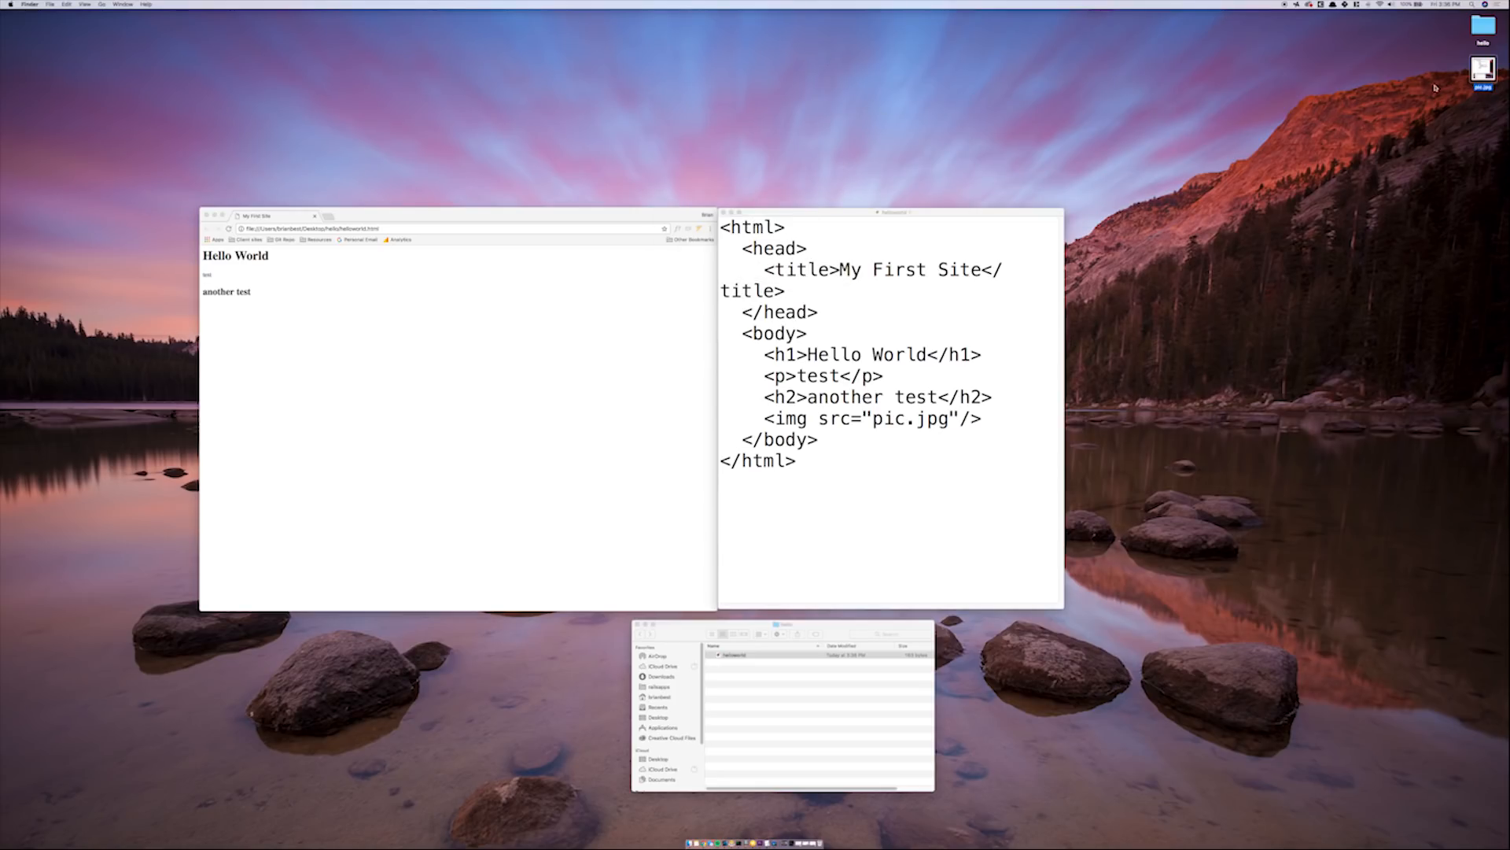